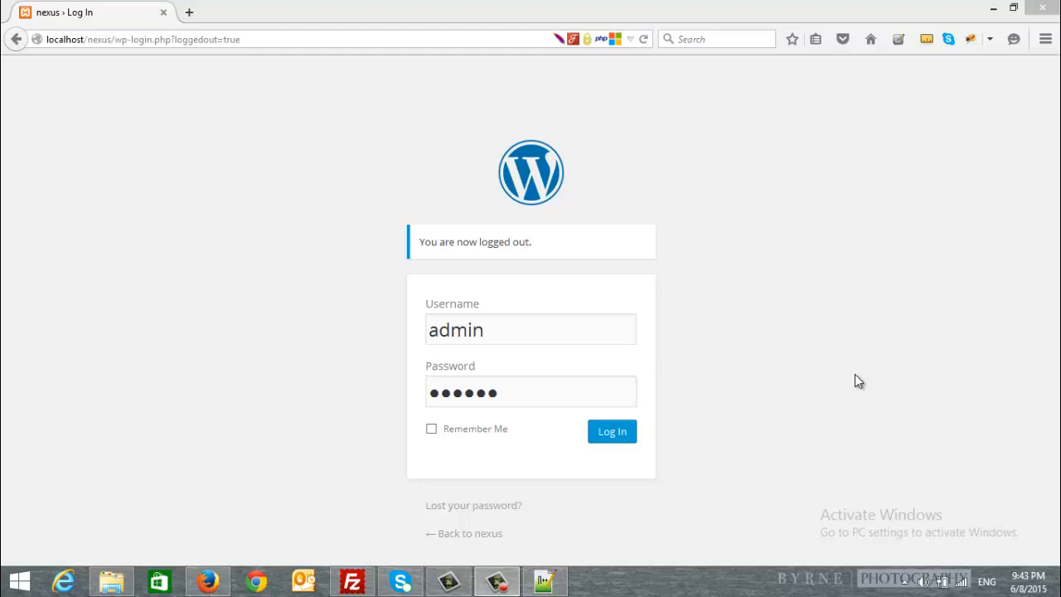
Step: Log in to the Nexus WordPress admin with the filled-in credentials
{"action": "left_click", "coordinate": [611, 431]}
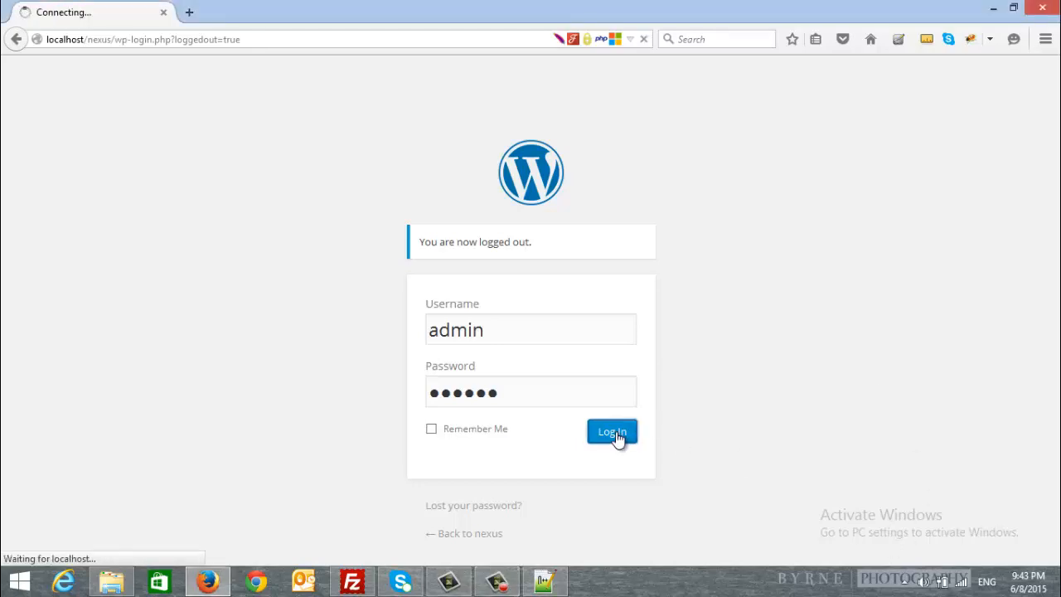
{"action": "left_click", "coordinate": [611, 431]}
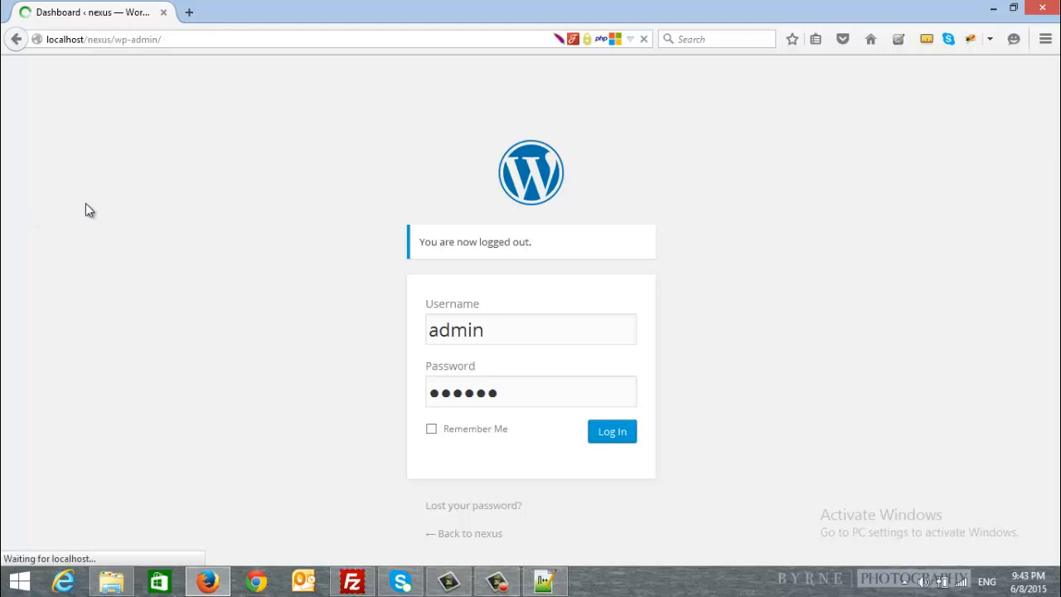
Step: Open 'Home – Front Page' for editing from the Pages list, plus a new browser tab
{"action": "left_click", "coordinate": [612, 431]}
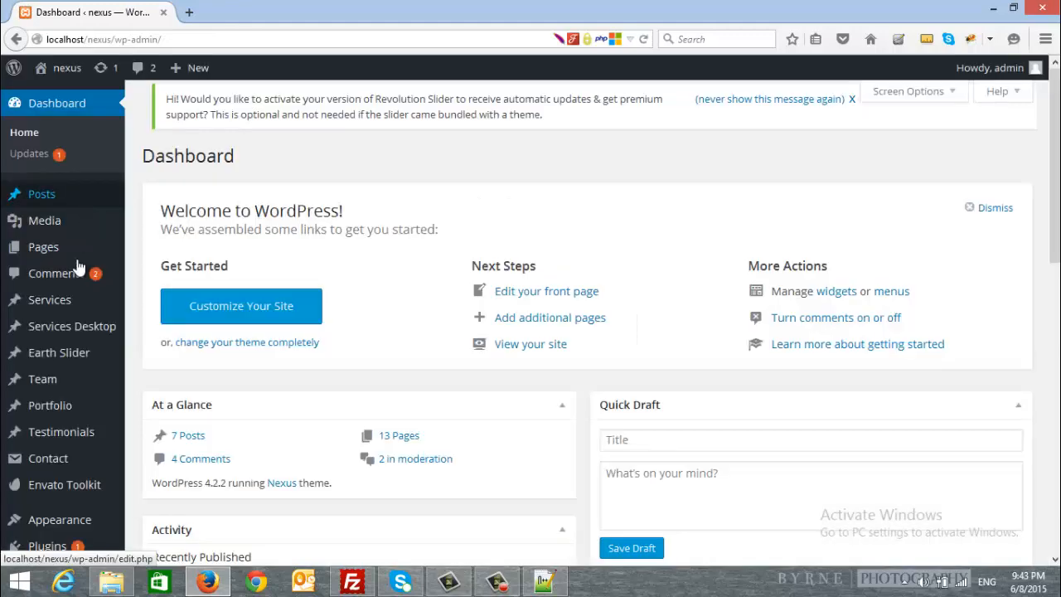
{"action": "left_click", "coordinate": [43, 246]}
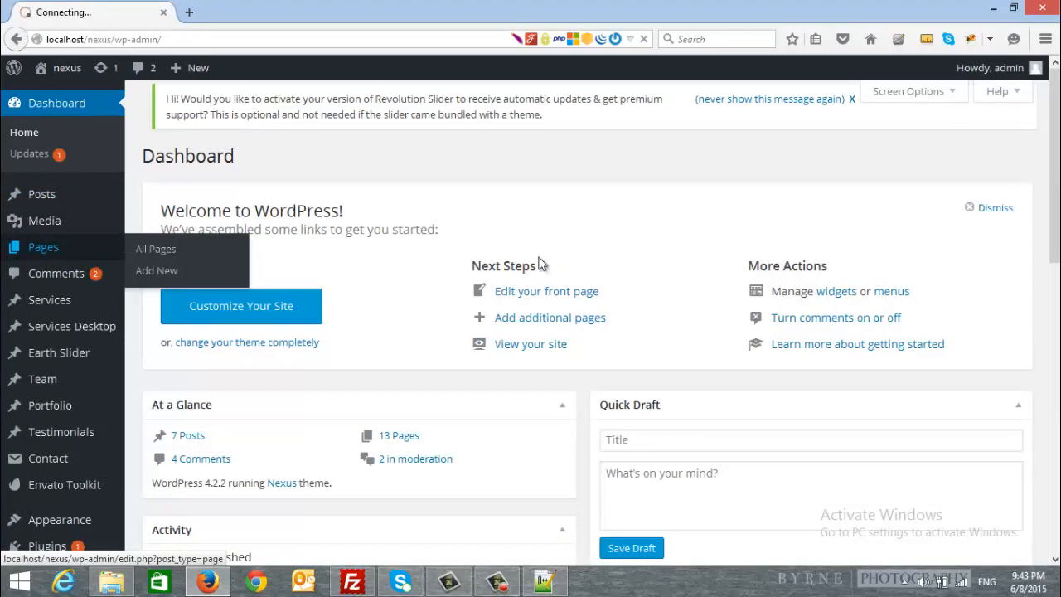
{"action": "left_click", "coordinate": [155, 248]}
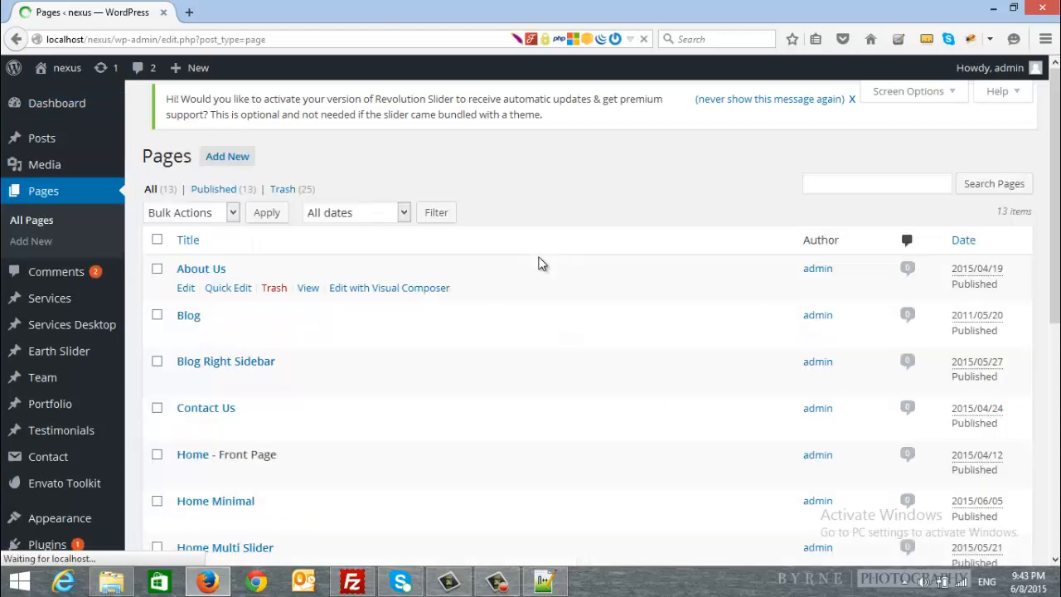
{"action": "scroll", "scroll_direction": "down", "scroll_amount": 3}
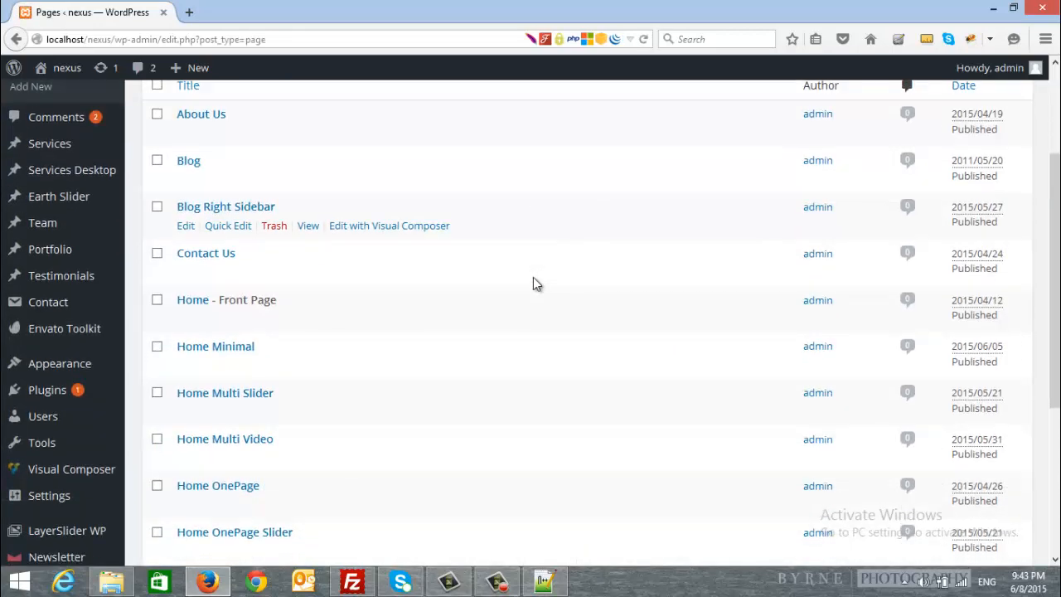
{"action": "scroll", "scroll_direction": "down", "scroll_amount": 3}
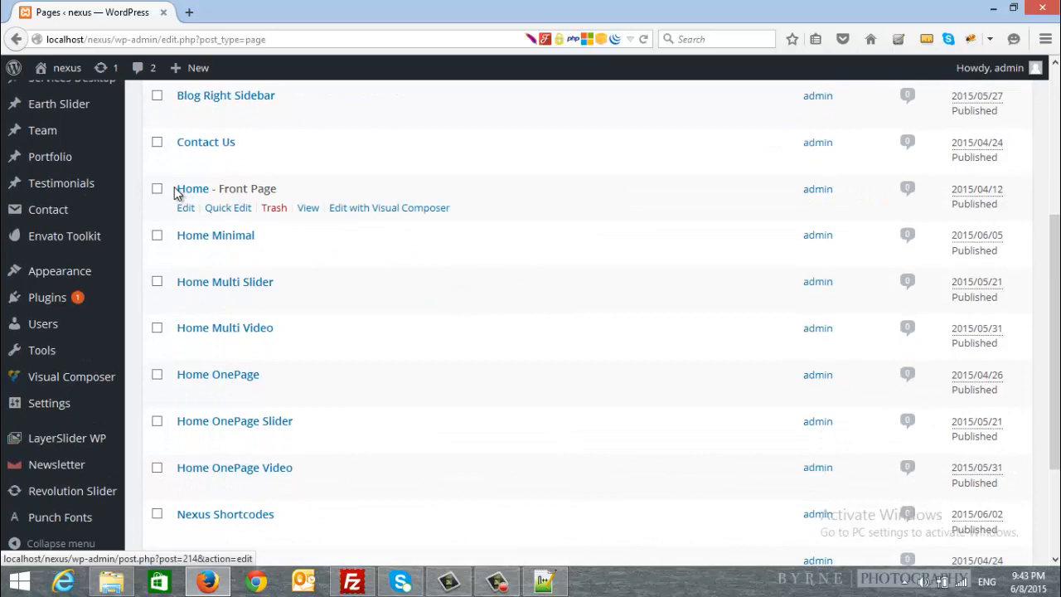
{"action": "mouse_move", "coordinate": [215, 234]}
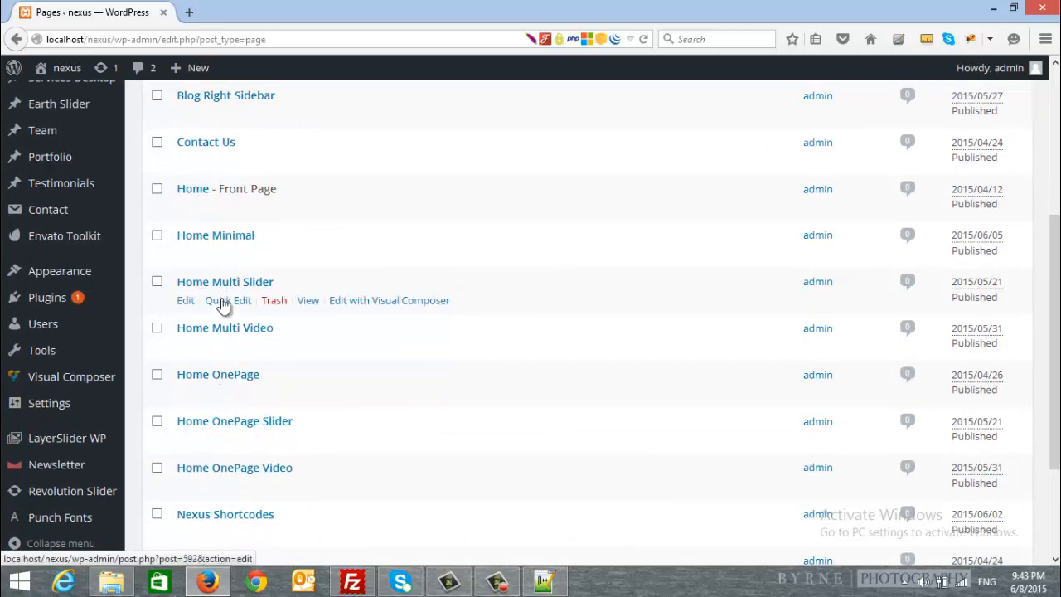
{"action": "mouse_move", "coordinate": [230, 427]}
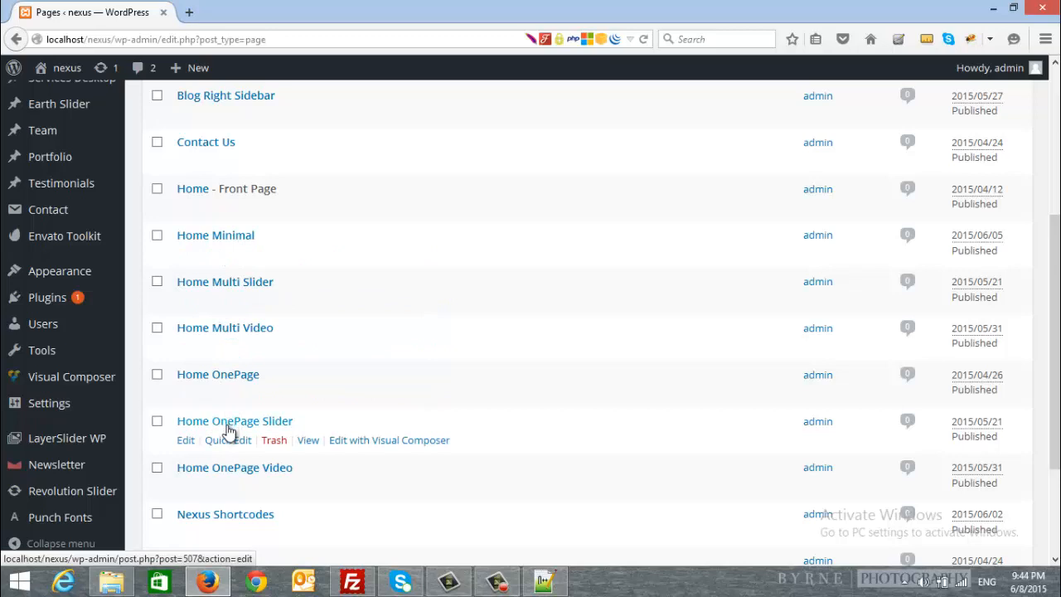
{"action": "mouse_move", "coordinate": [192, 188]}
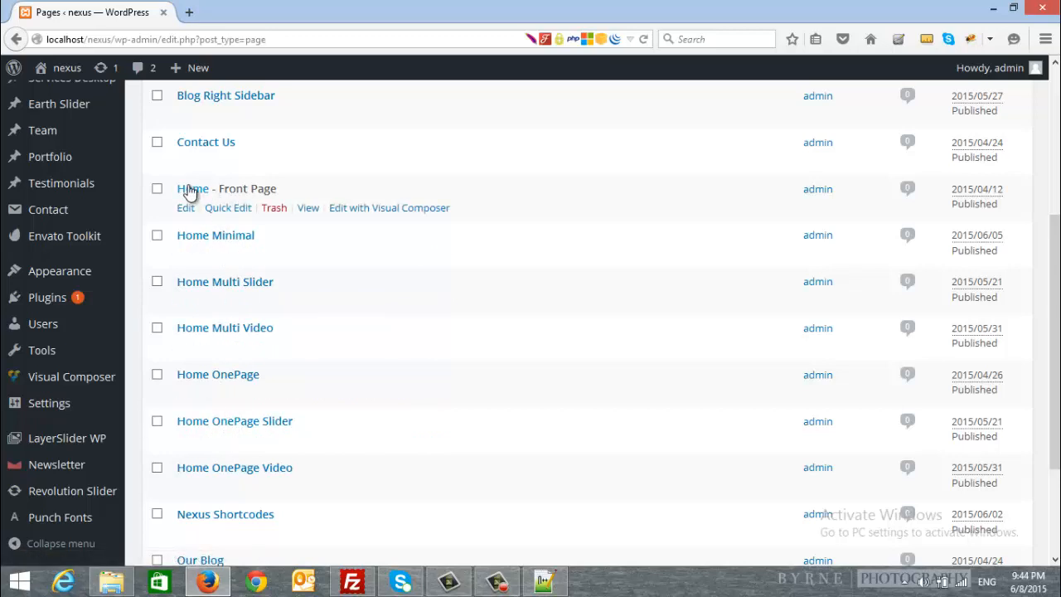
{"action": "left_click", "coordinate": [192, 188]}
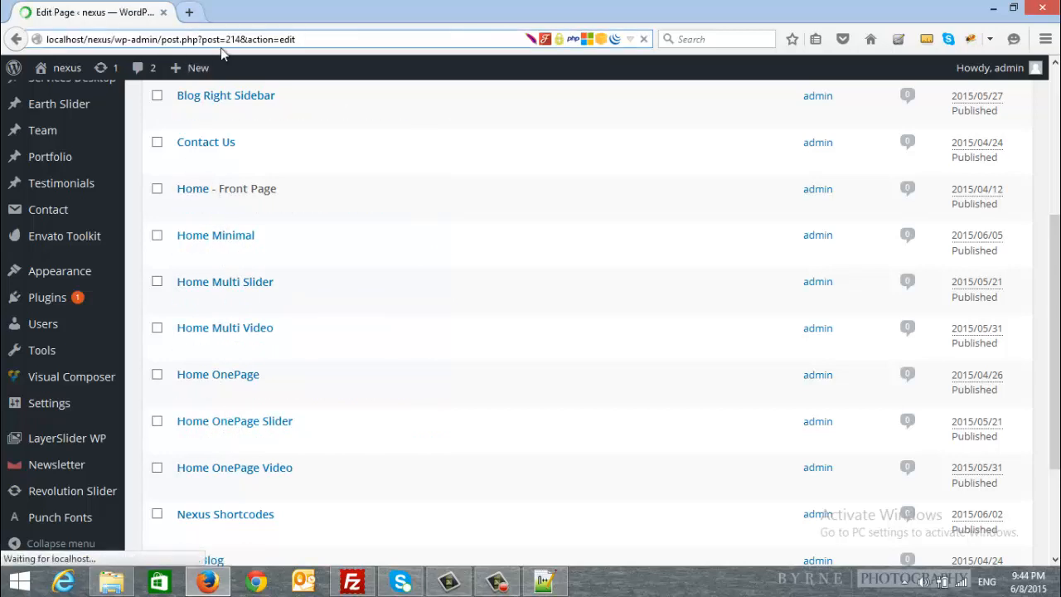
{"action": "left_click", "coordinate": [189, 12]}
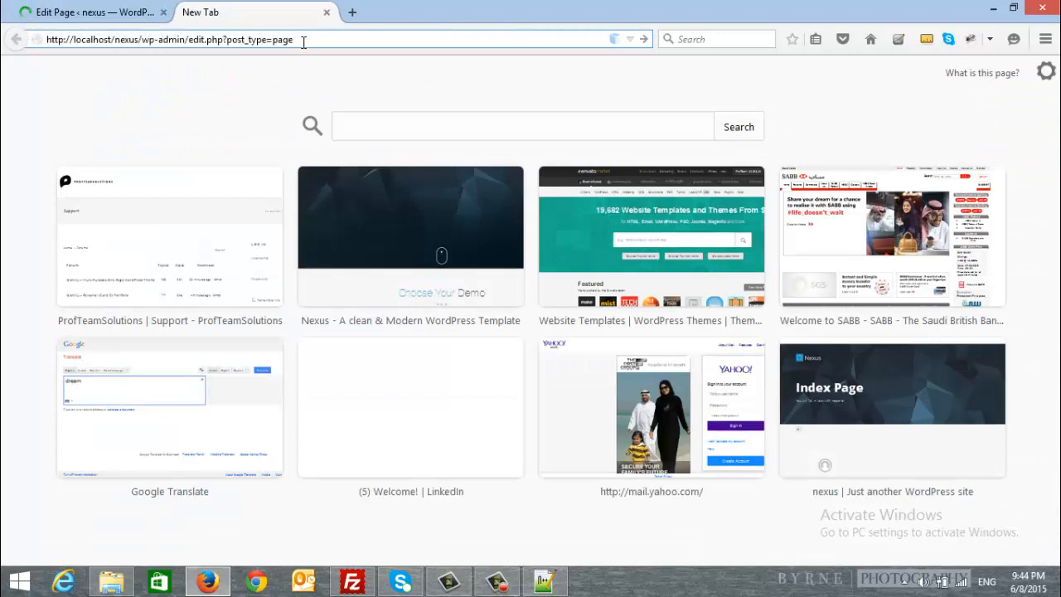
Step: Load localhost/nexus/ in the new tab to view the live home page
{"action": "type", "text": "localhost/nexus/"}
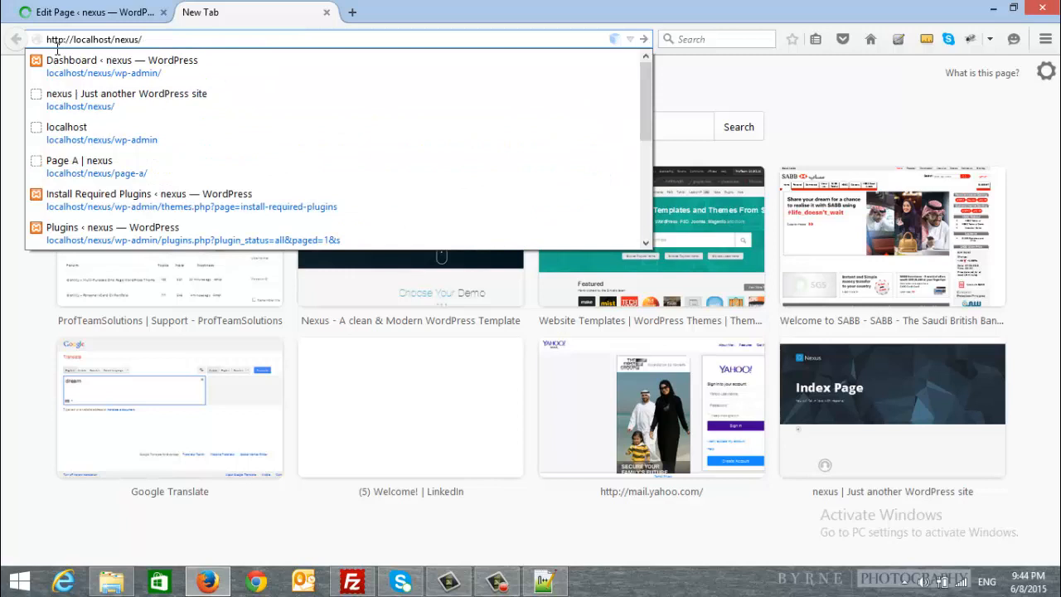
{"action": "mouse_move", "coordinate": [248, 39]}
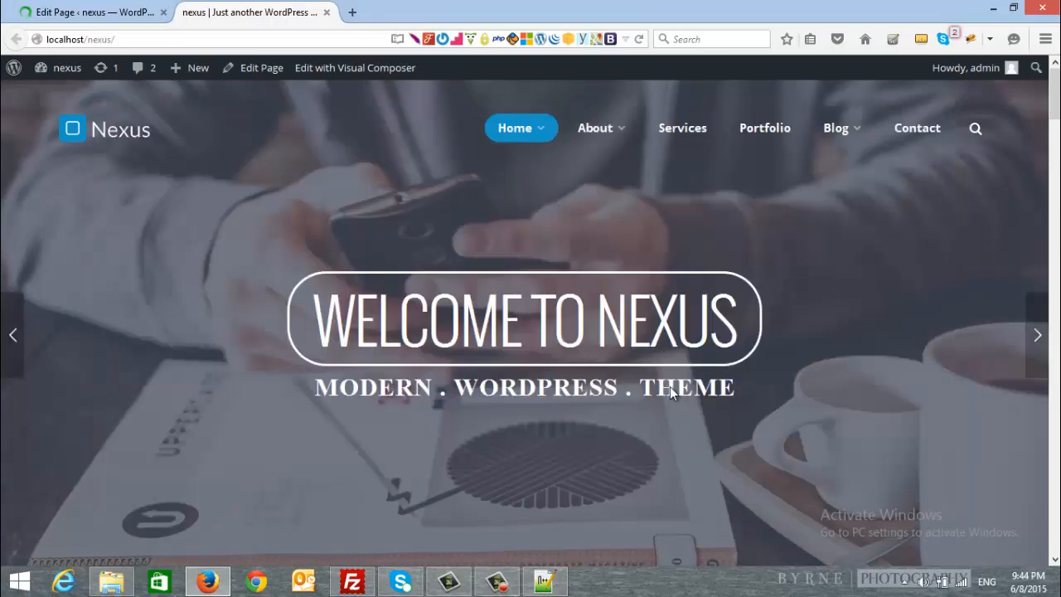
Step: Scroll the live home page past Portfolio and Services to the Our Skills progress bars
{"action": "scroll", "scroll_direction": "down", "scroll_amount": 3}
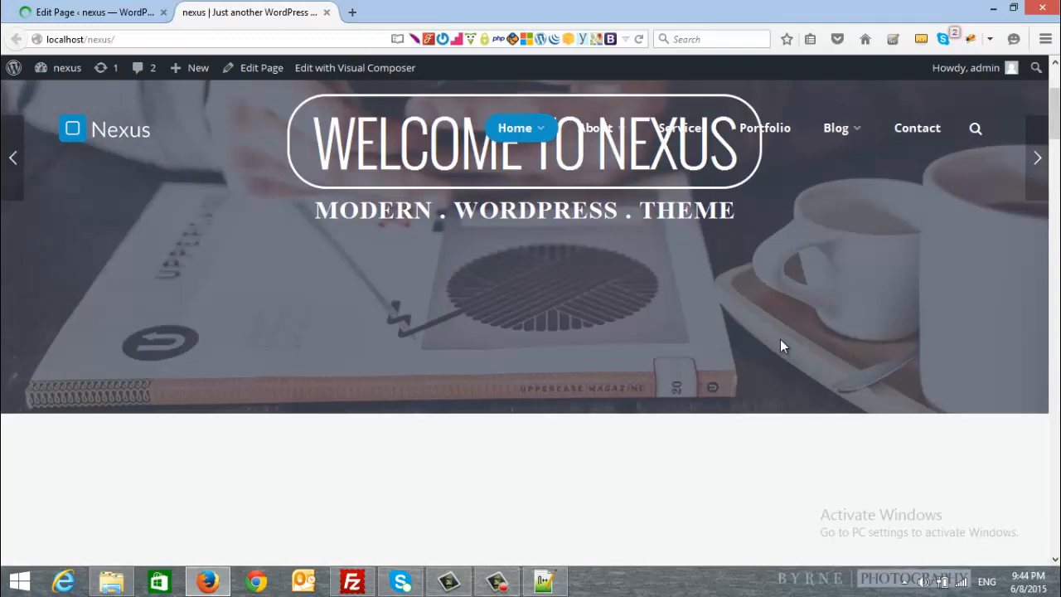
{"action": "scroll", "scroll_direction": "down", "scroll_amount": 3}
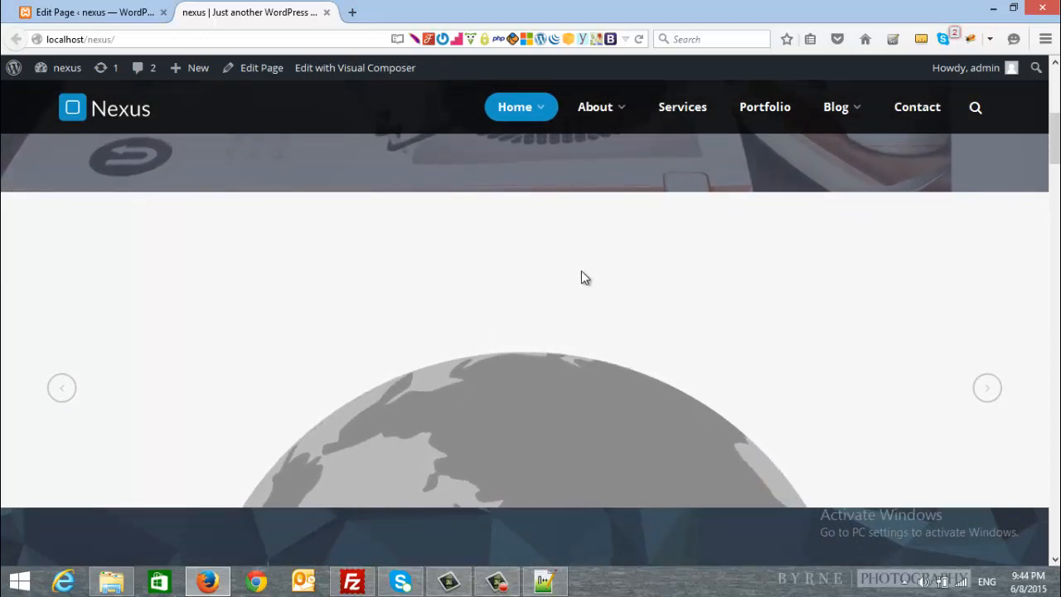
{"action": "scroll", "scroll_direction": "down", "scroll_amount": 3}
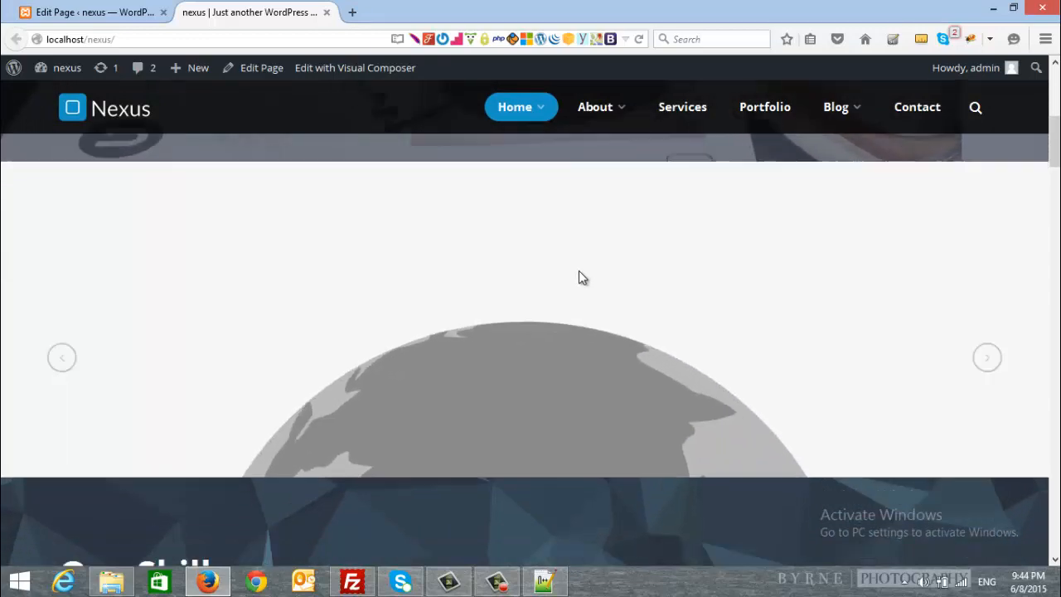
{"action": "scroll", "scroll_direction": "down", "scroll_amount": 3}
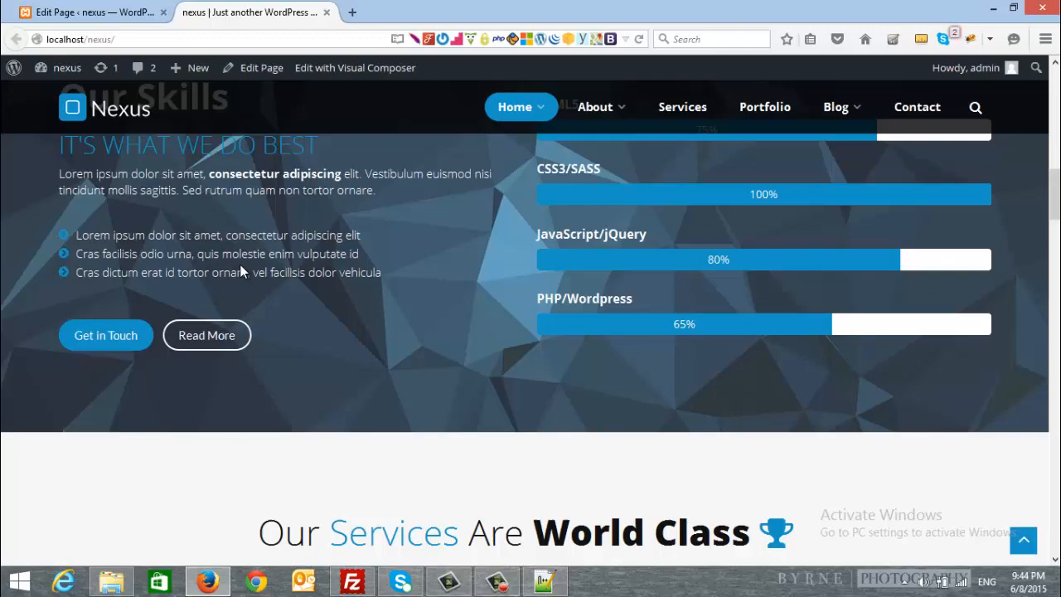
{"action": "scroll", "scroll_direction": "down", "scroll_amount": 3}
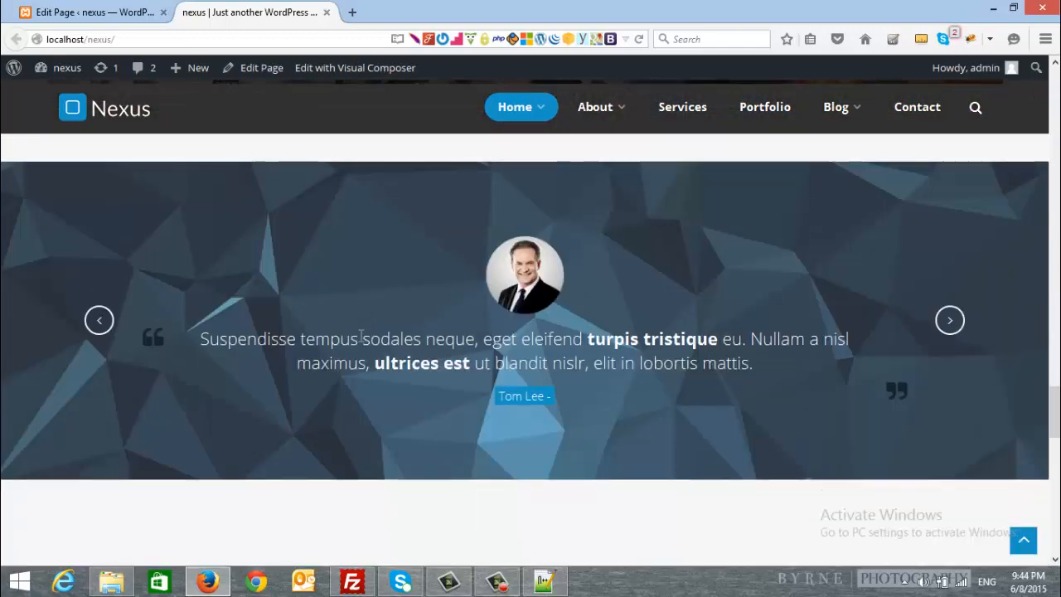
{"action": "scroll", "scroll_direction": "down", "scroll_amount": 3}
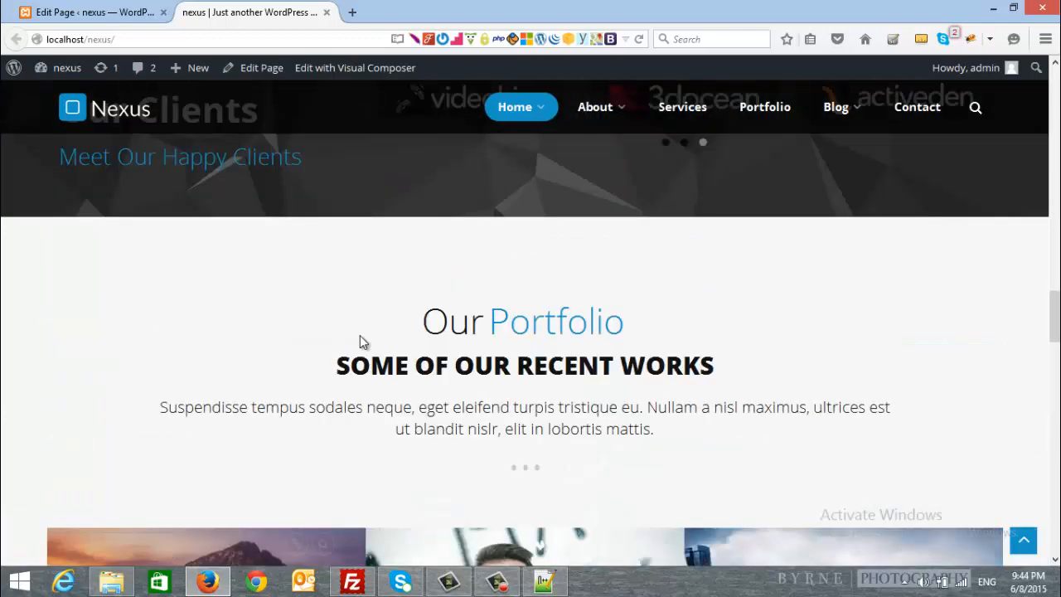
{"action": "scroll", "scroll_direction": "down", "scroll_amount": 3}
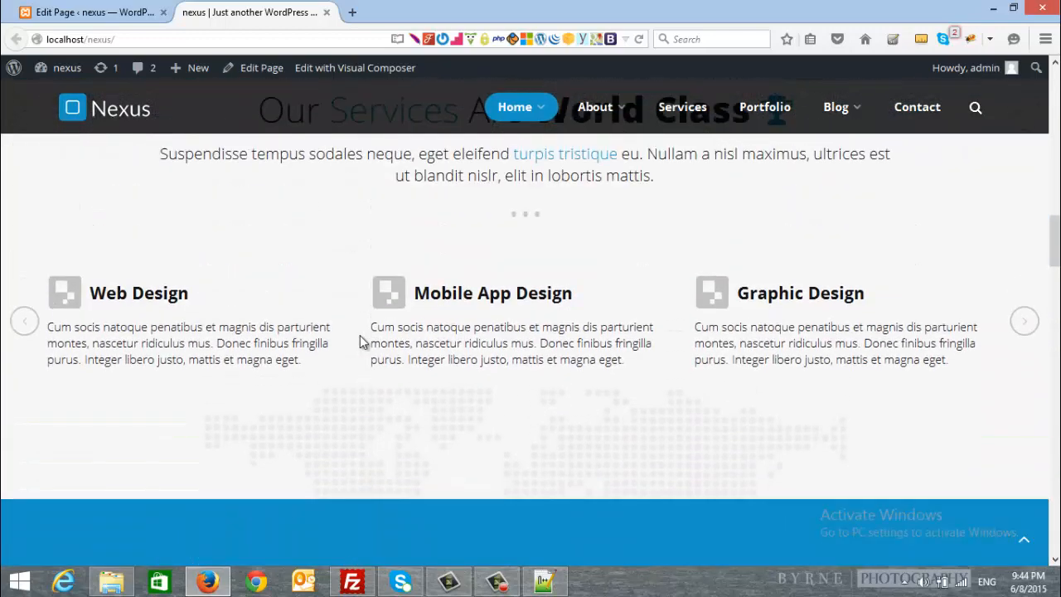
{"action": "scroll", "scroll_direction": "down", "scroll_amount": 3}
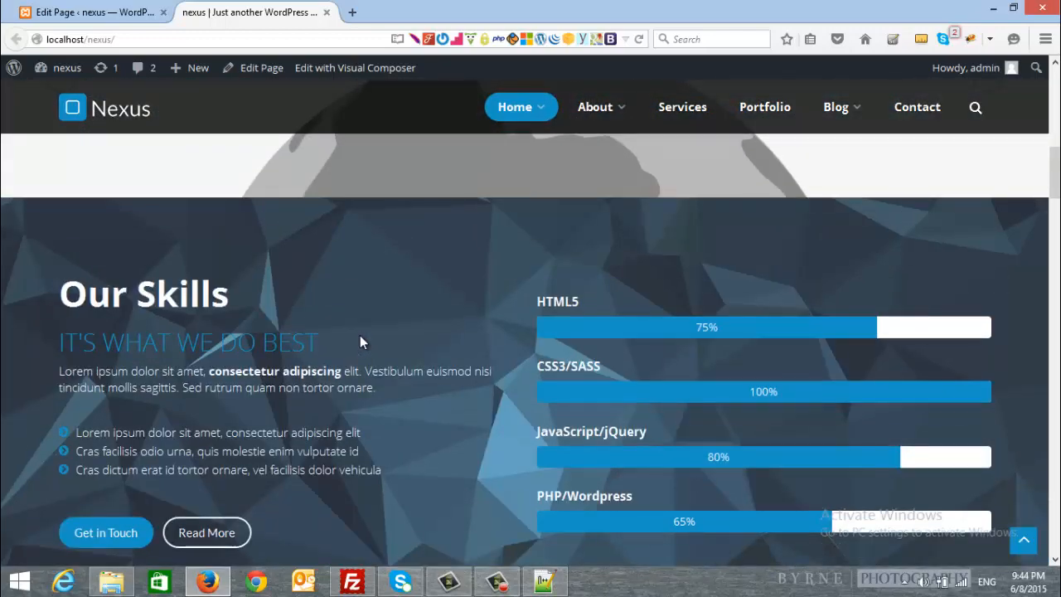
{"action": "scroll", "scroll_direction": "down", "scroll_amount": 3}
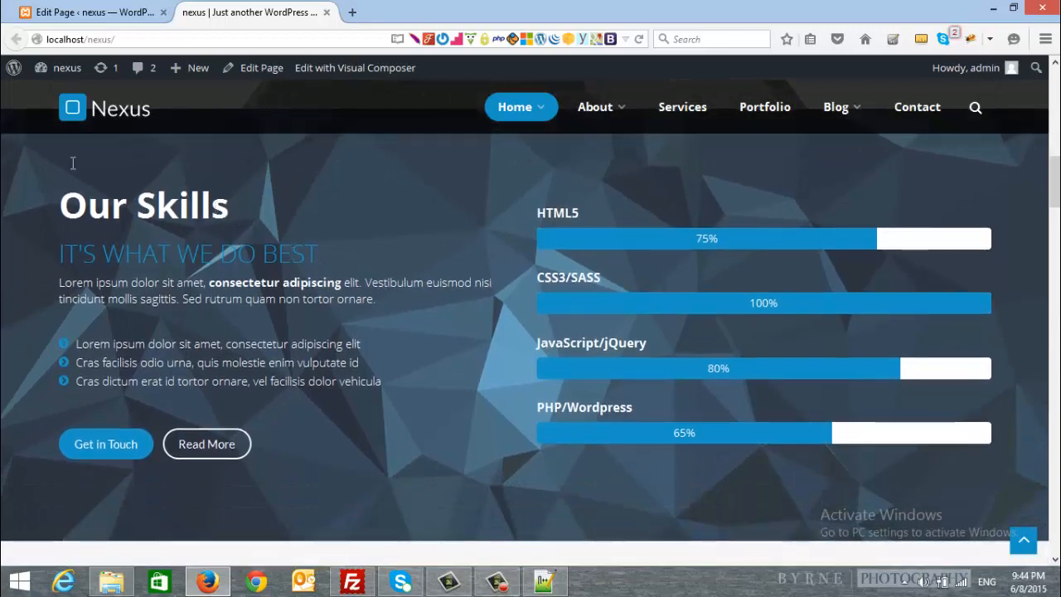
{"action": "mouse_move", "coordinate": [11, 390]}
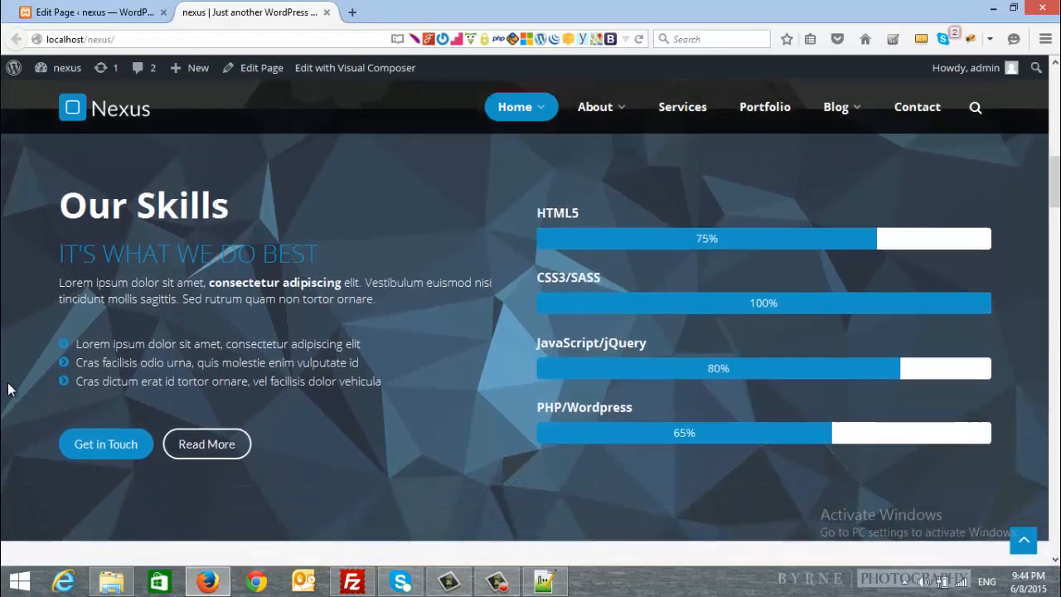
{"action": "scroll", "scroll_direction": "up", "scroll_amount": 3}
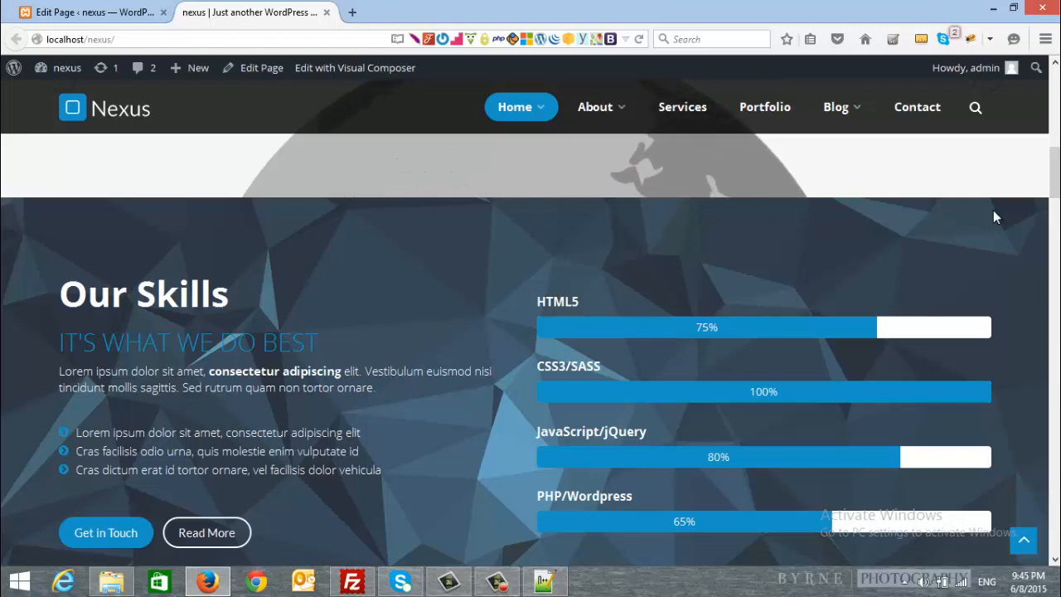
{"action": "scroll", "scroll_direction": "down", "scroll_amount": 3}
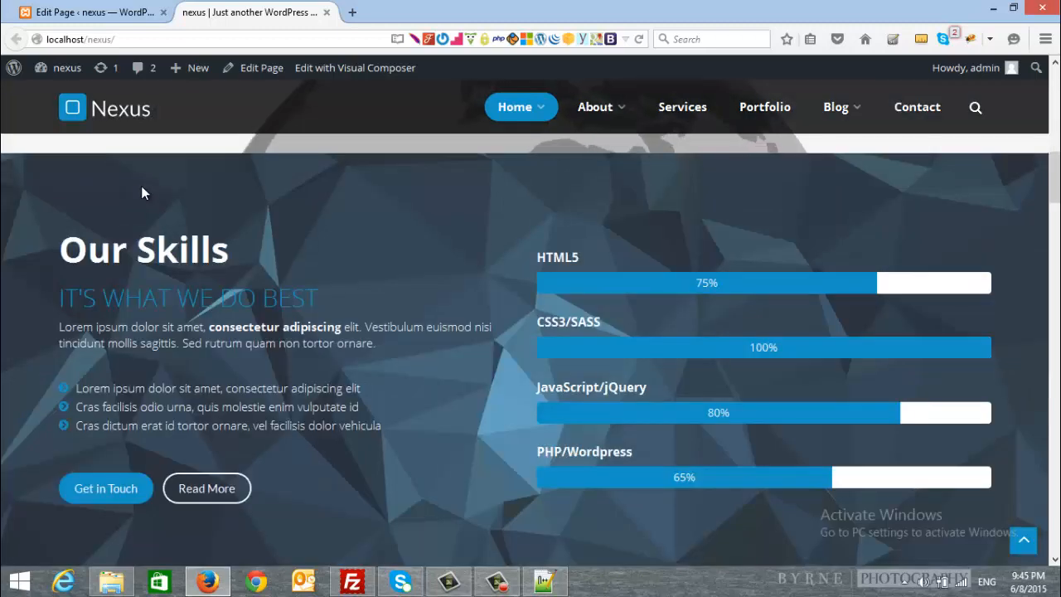
{"action": "scroll", "scroll_direction": "down", "scroll_amount": 3}
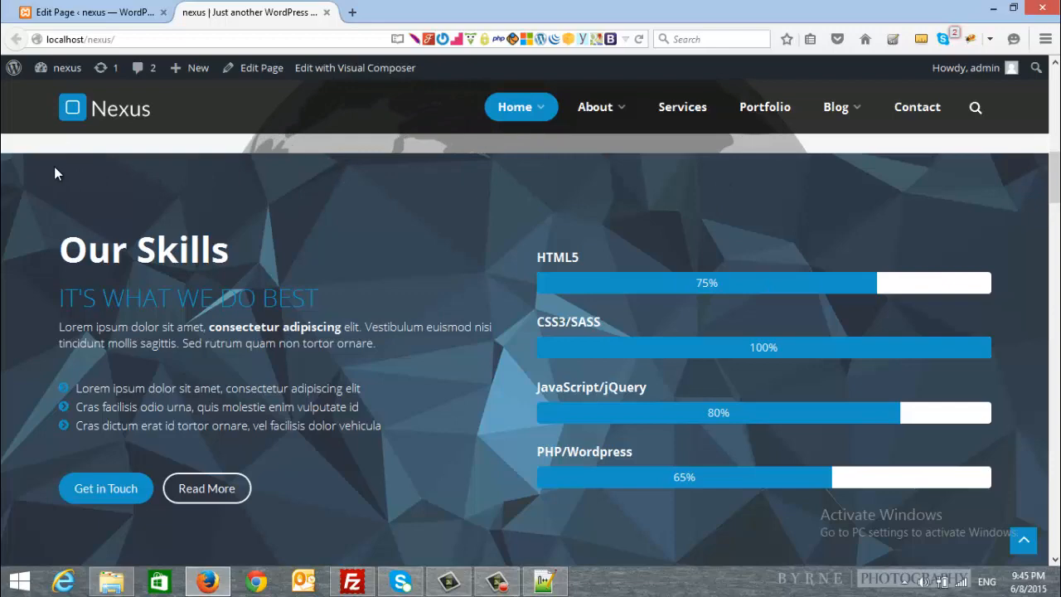
{"action": "mouse_move", "coordinate": [58, 75]}
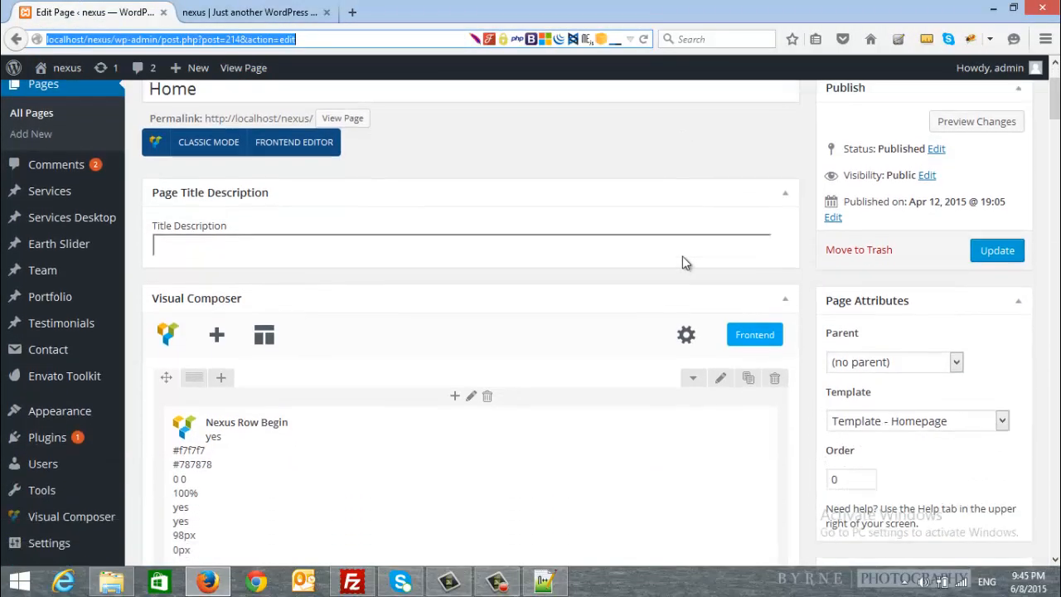
Step: Compare the live home page against the Visual Composer rows in the page editor
{"action": "scroll", "scroll_direction": "down", "scroll_amount": 3}
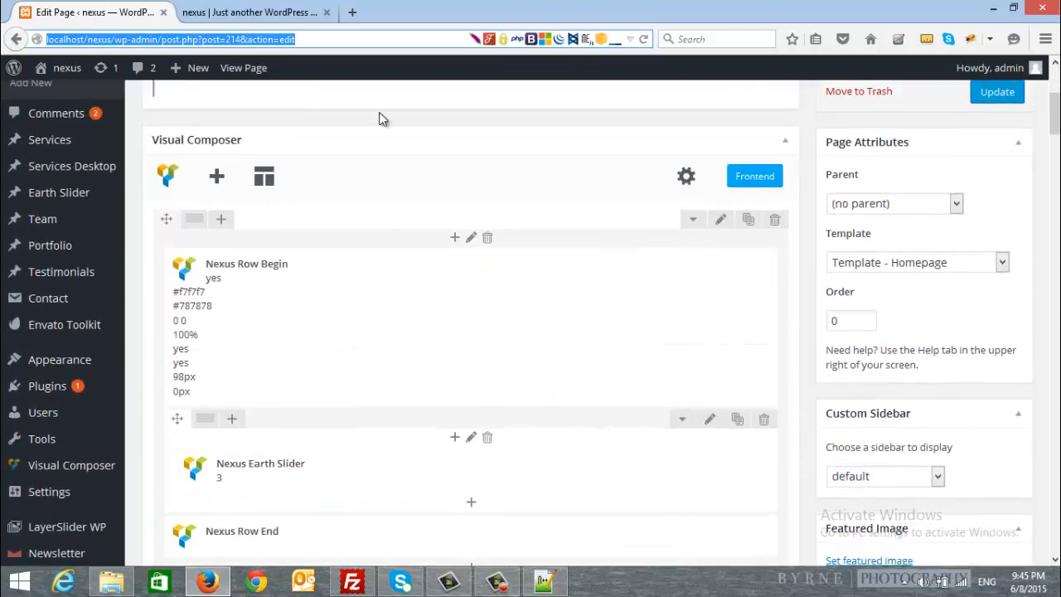
{"action": "left_click", "coordinate": [248, 11]}
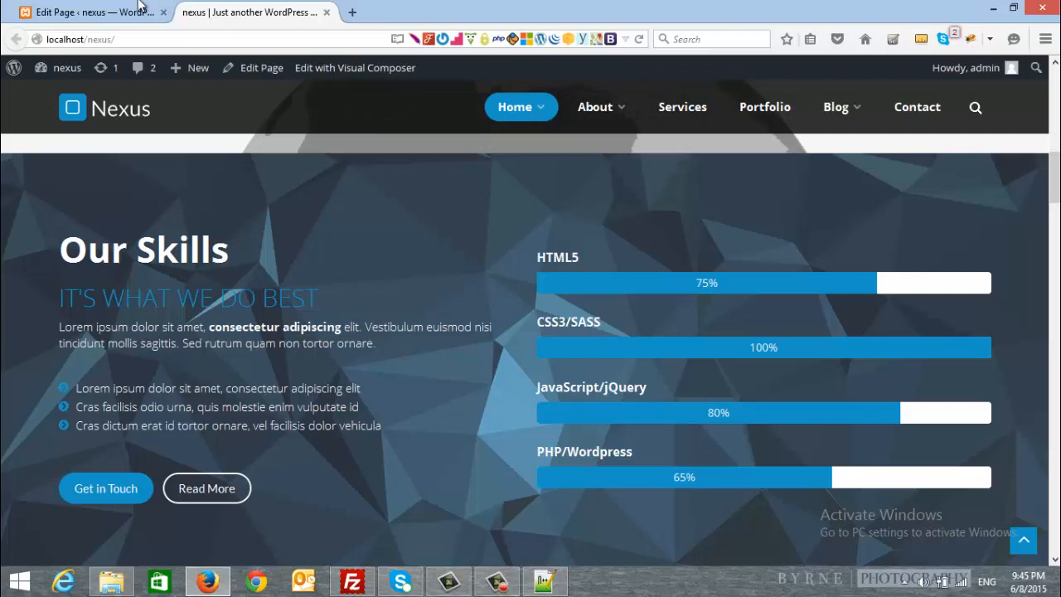
{"action": "left_click", "coordinate": [83, 12]}
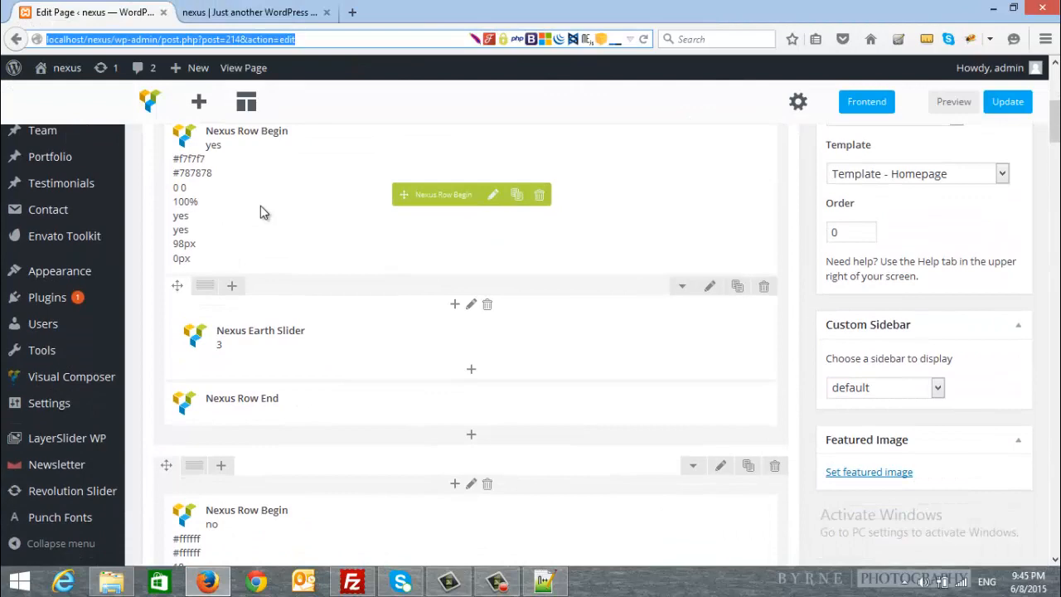
{"action": "scroll", "scroll_direction": "down", "scroll_amount": 3}
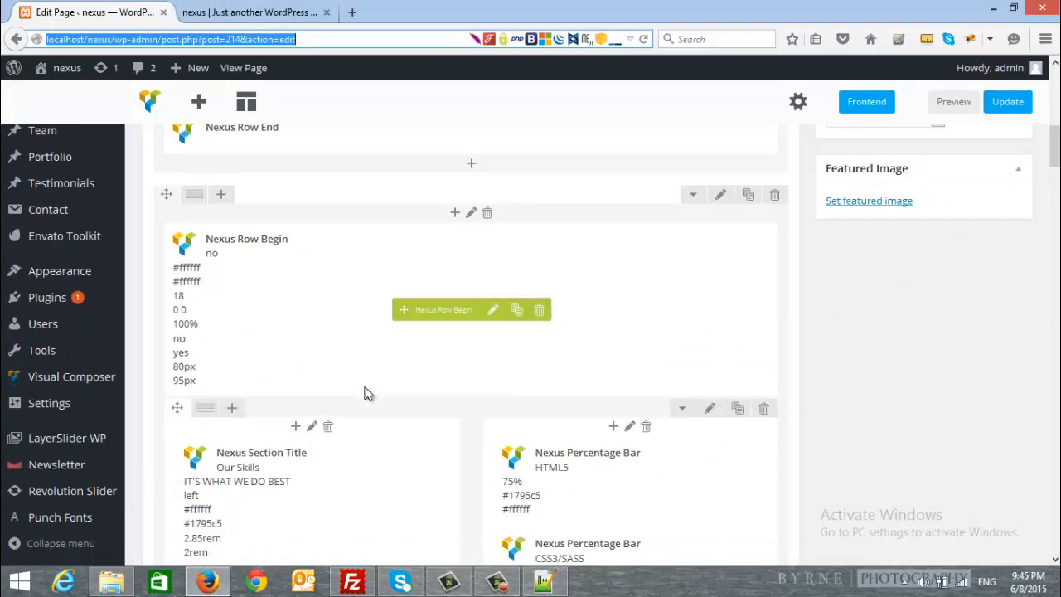
{"action": "left_click", "coordinate": [253, 11]}
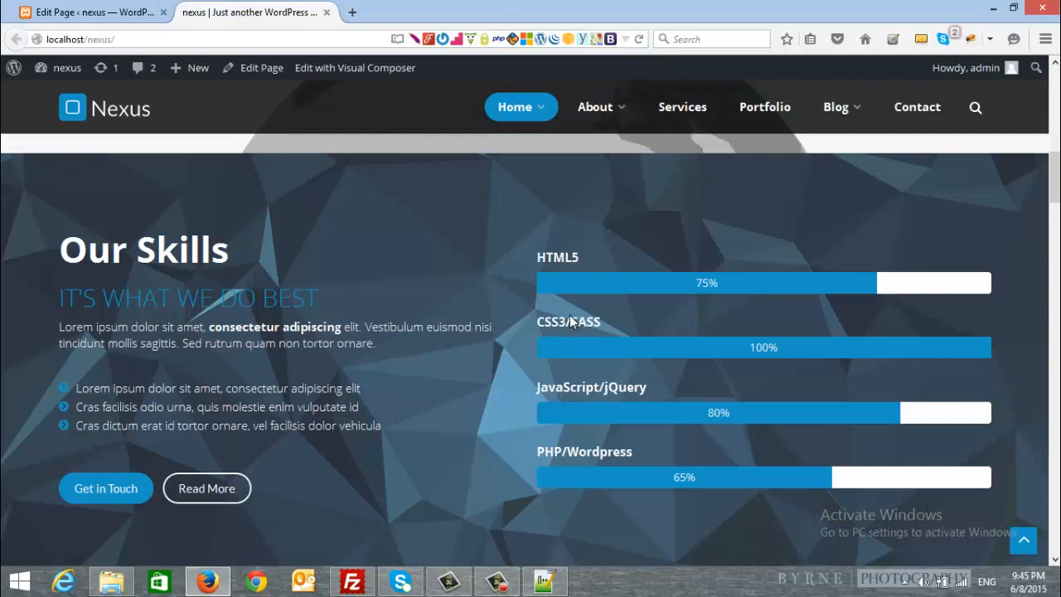
{"action": "left_click", "coordinate": [91, 12]}
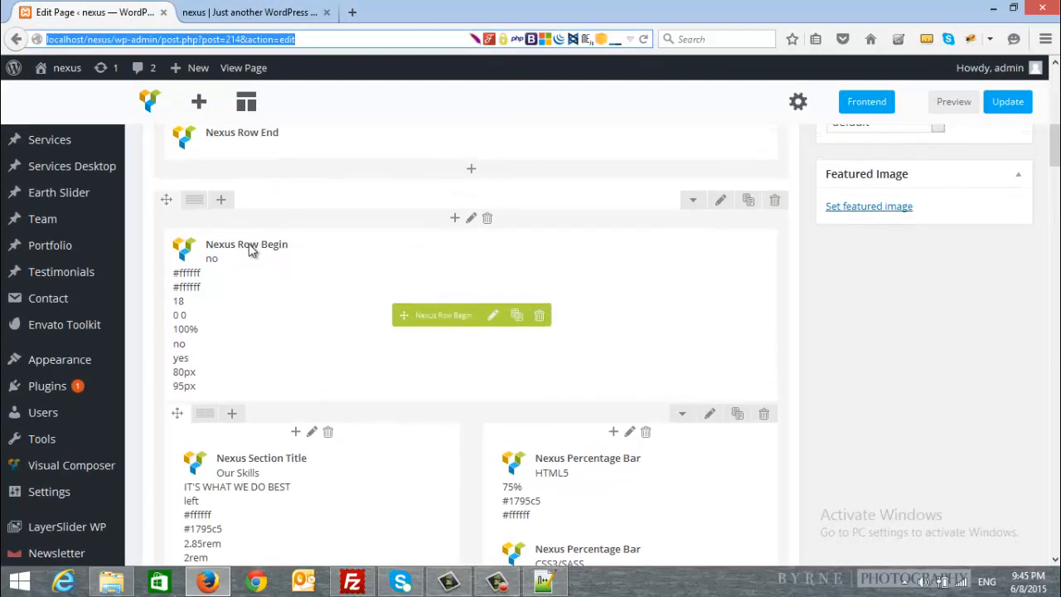
{"action": "mouse_move", "coordinate": [244, 268]}
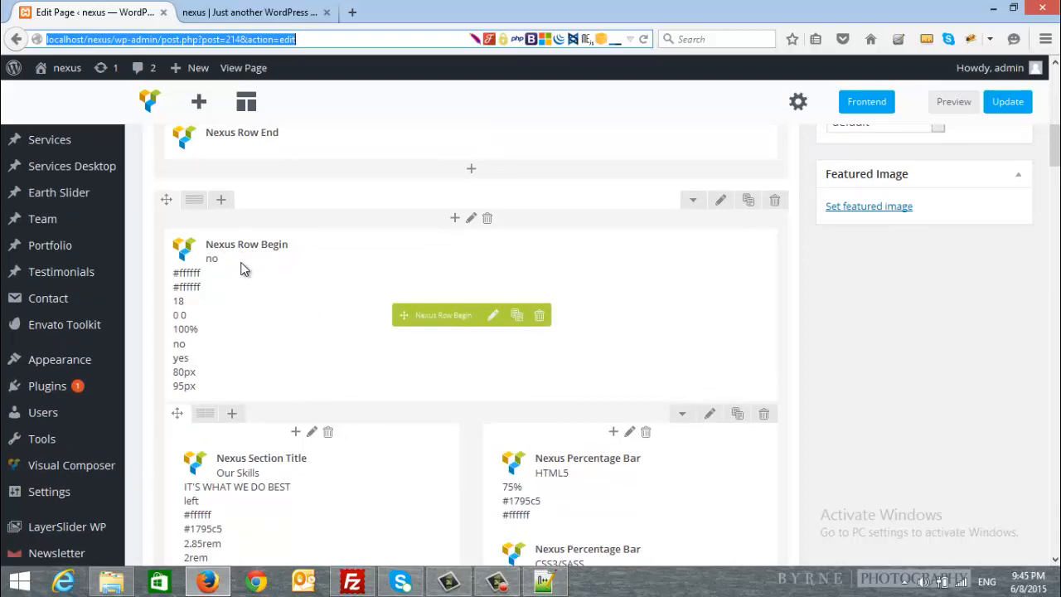
{"action": "mouse_move", "coordinate": [238, 251]}
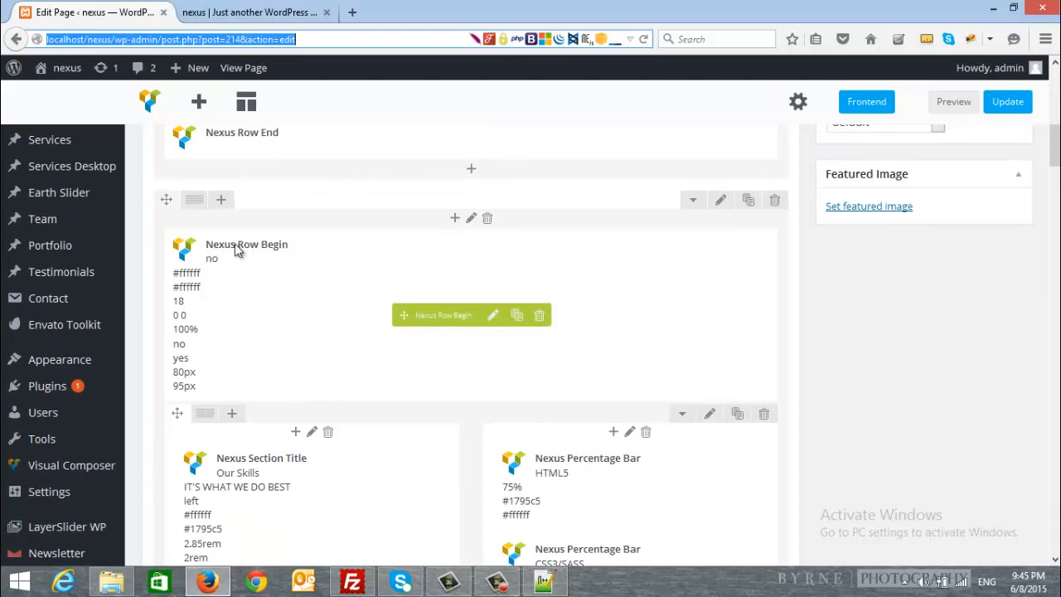
{"action": "mouse_move", "coordinate": [275, 255]}
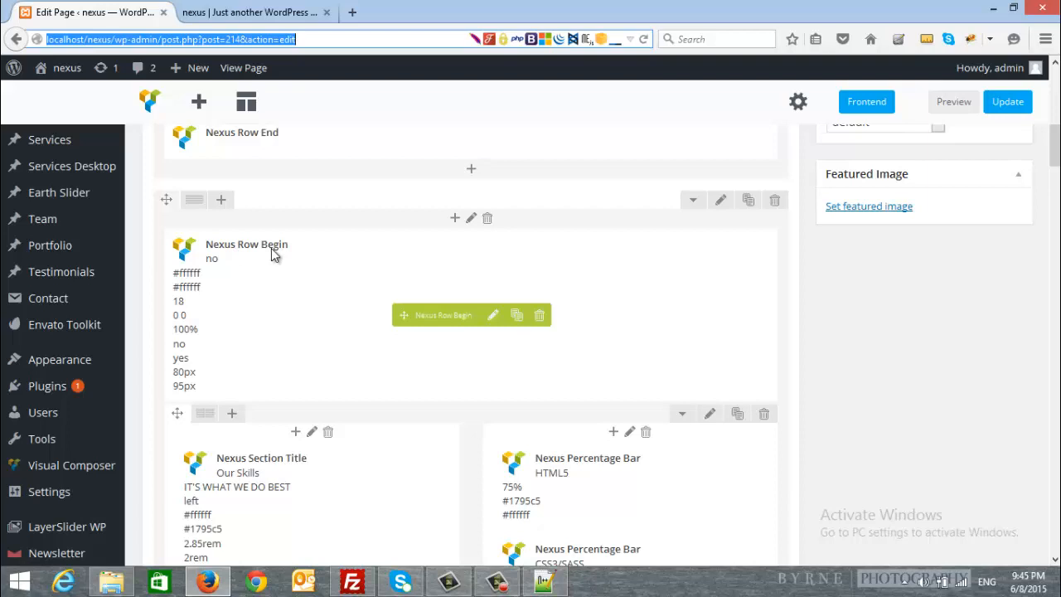
Step: Locate the Our Skills Nexus Row Begin block and its live section
{"action": "scroll", "scroll_direction": "down", "scroll_amount": 3}
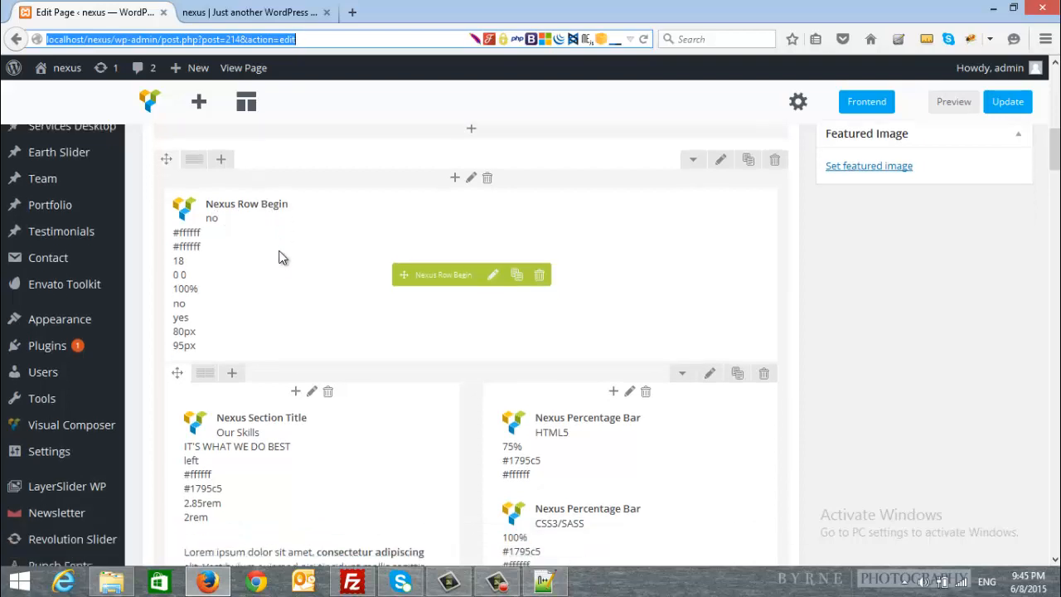
{"action": "scroll", "scroll_direction": "down", "scroll_amount": 3}
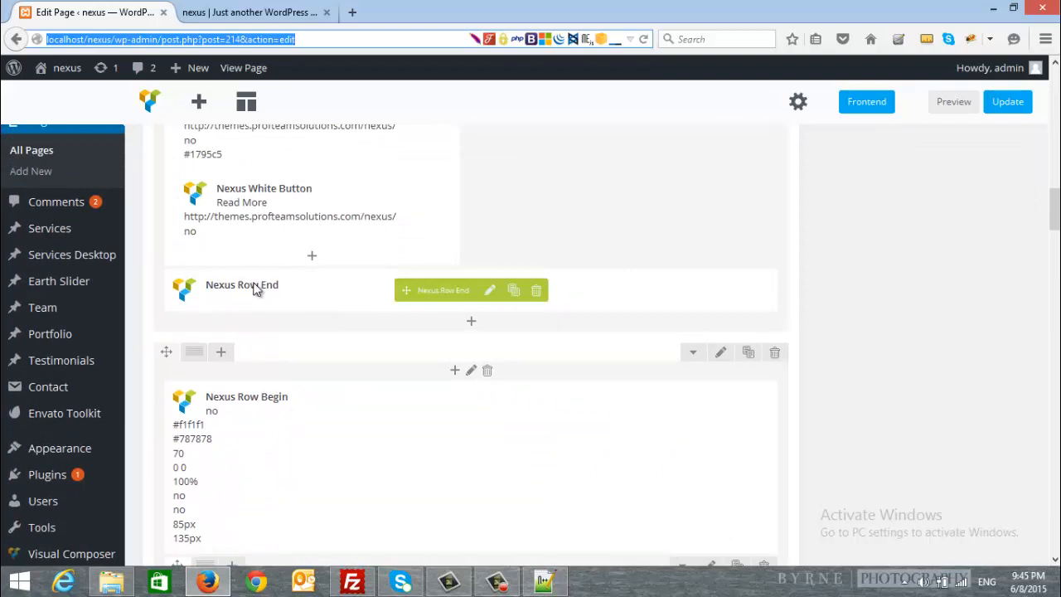
{"action": "left_click", "coordinate": [253, 11]}
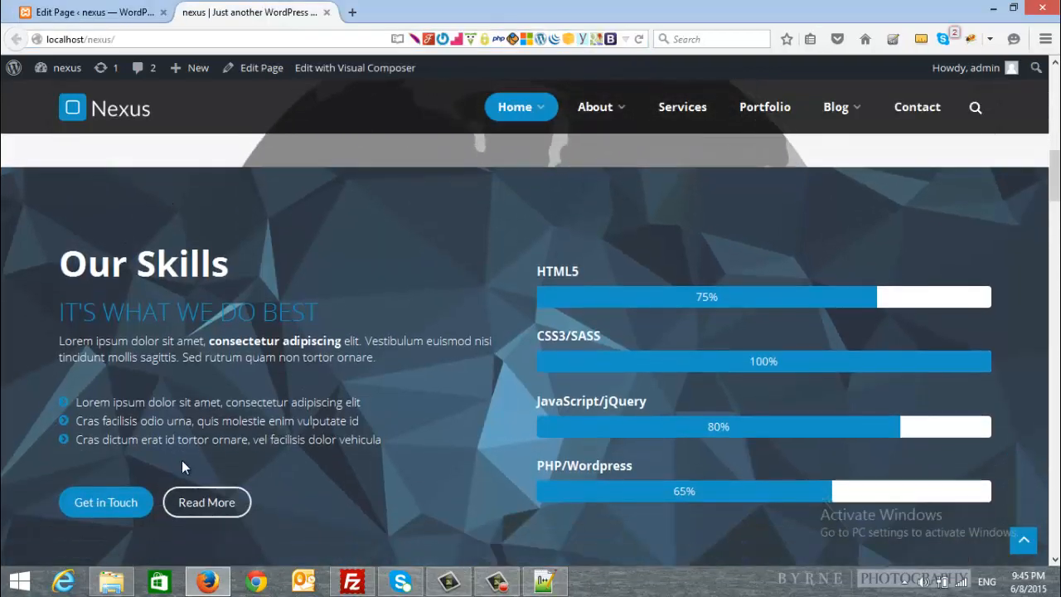
{"action": "scroll", "scroll_direction": "down", "scroll_amount": 3}
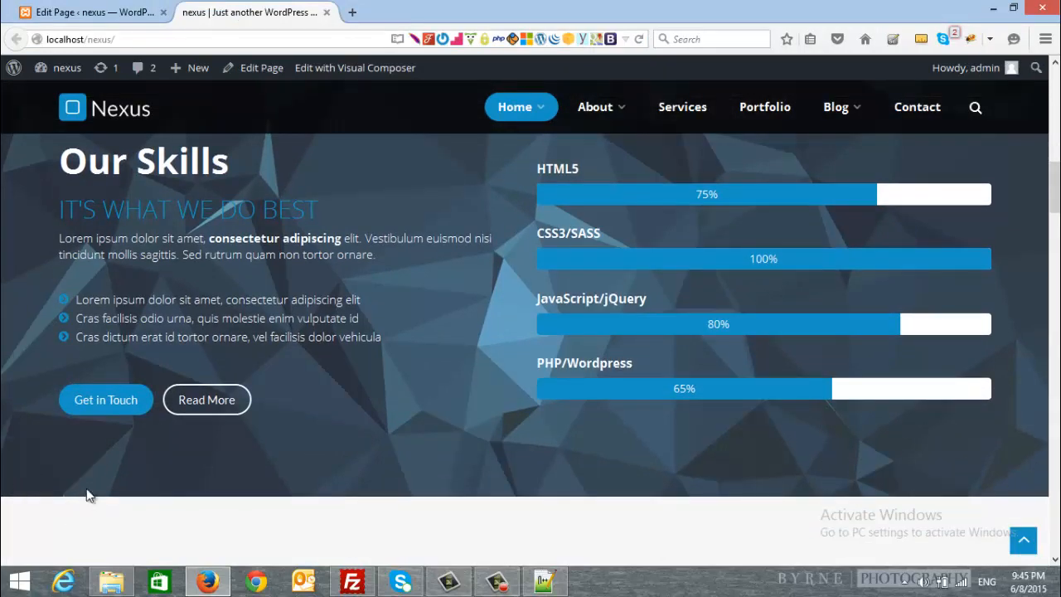
{"action": "scroll", "scroll_direction": "down", "scroll_amount": 3}
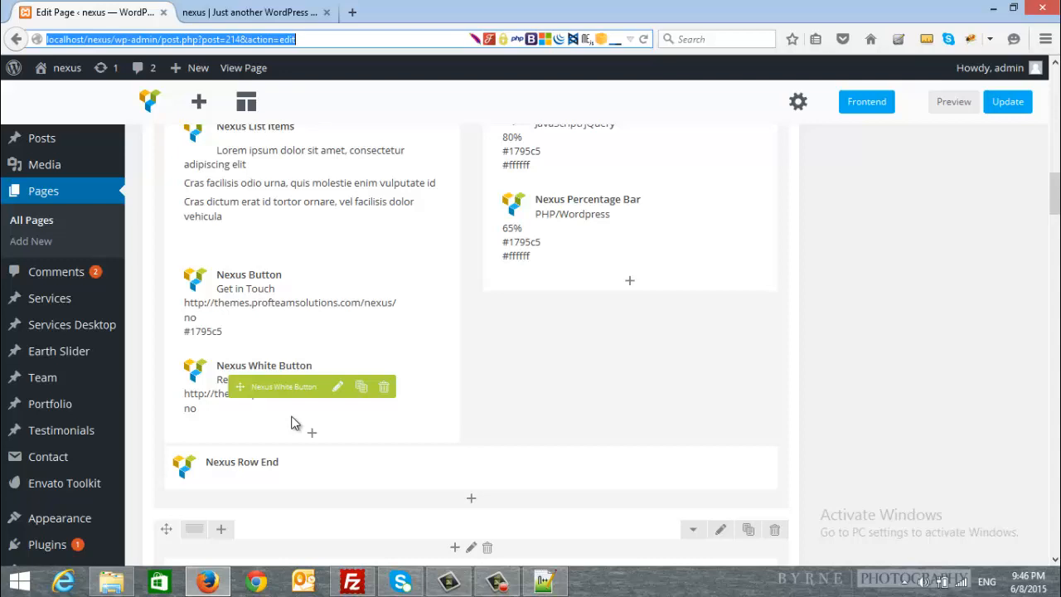
{"action": "scroll", "scroll_direction": "down", "scroll_amount": 3}
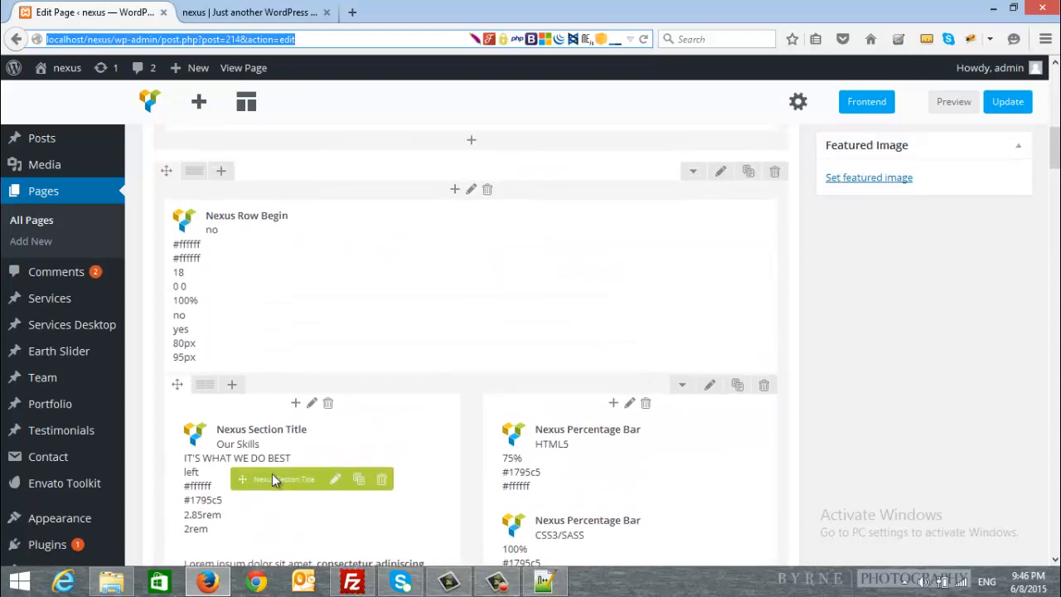
{"action": "scroll", "scroll_direction": "down", "scroll_amount": 3}
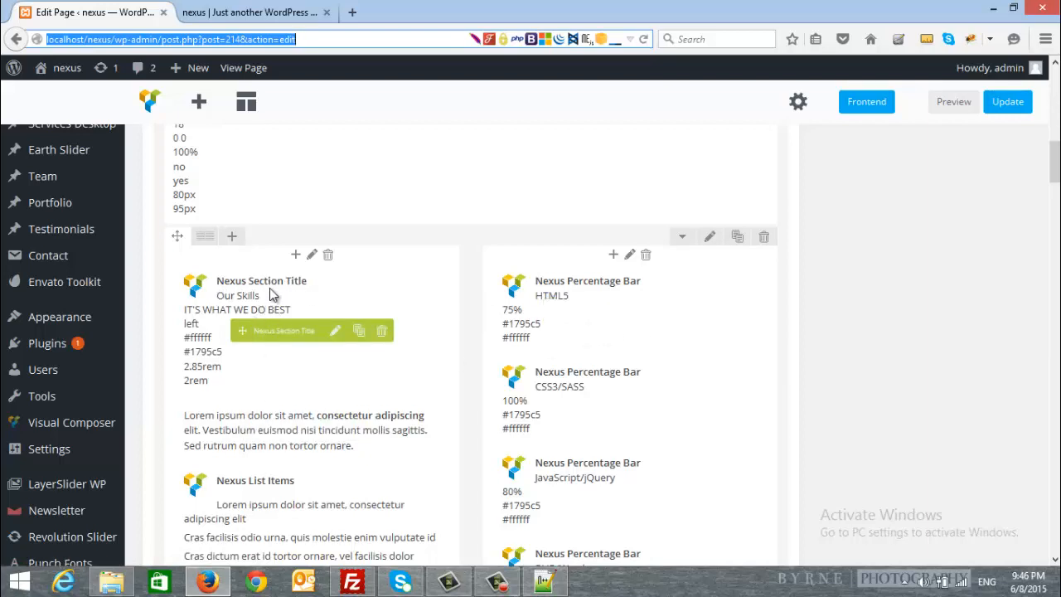
{"action": "mouse_move", "coordinate": [618, 481]}
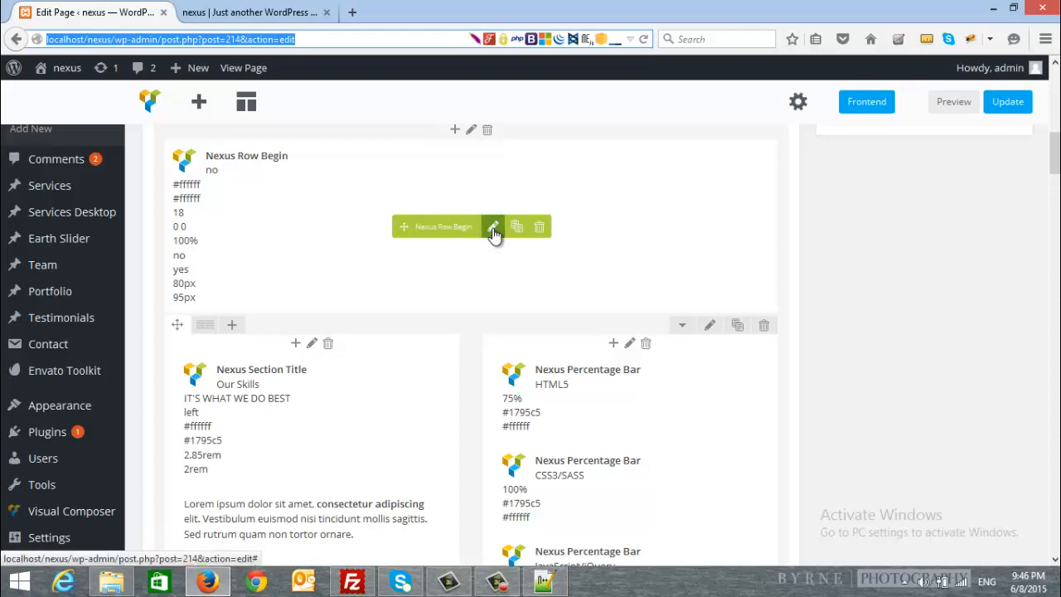
Step: Review the Our Skills row's Nexus Row Begin Settings, then view the live home page
{"action": "left_click", "coordinate": [493, 226]}
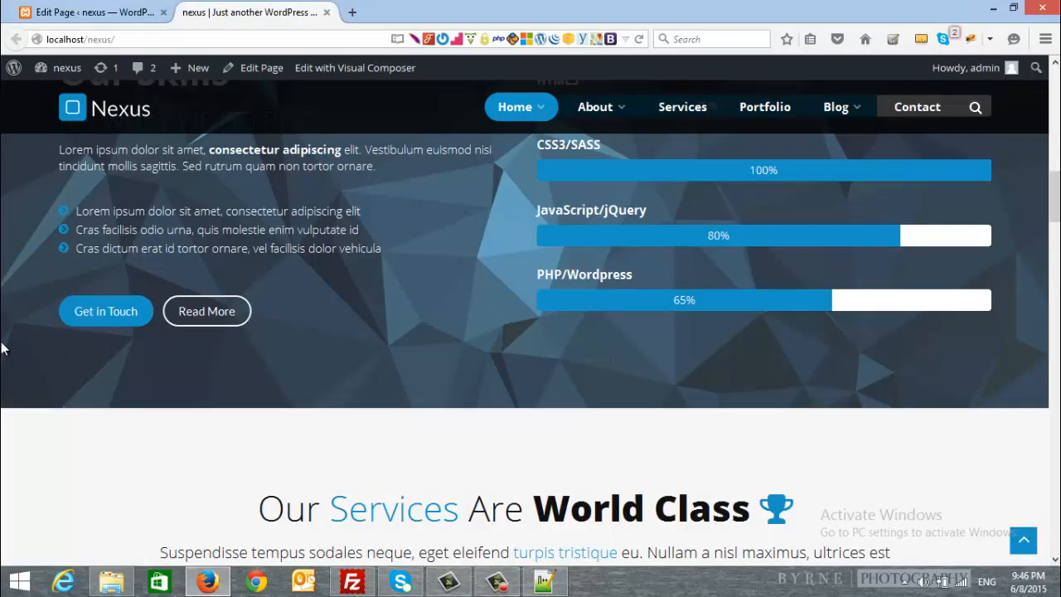
{"action": "left_click", "coordinate": [91, 11]}
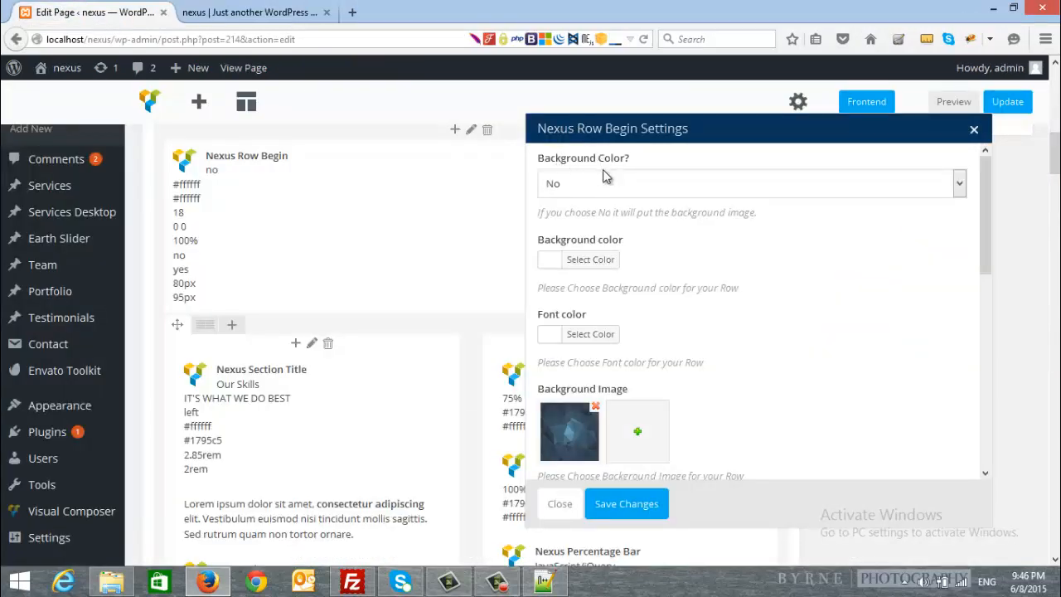
{"action": "scroll", "scroll_direction": "down", "scroll_amount": 3}
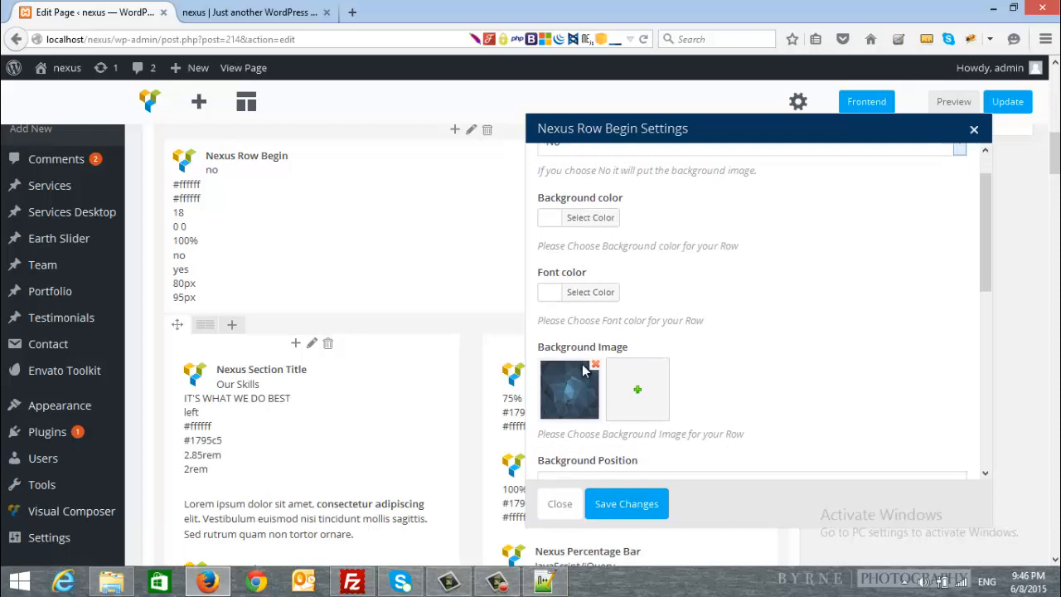
{"action": "mouse_move", "coordinate": [578, 379]}
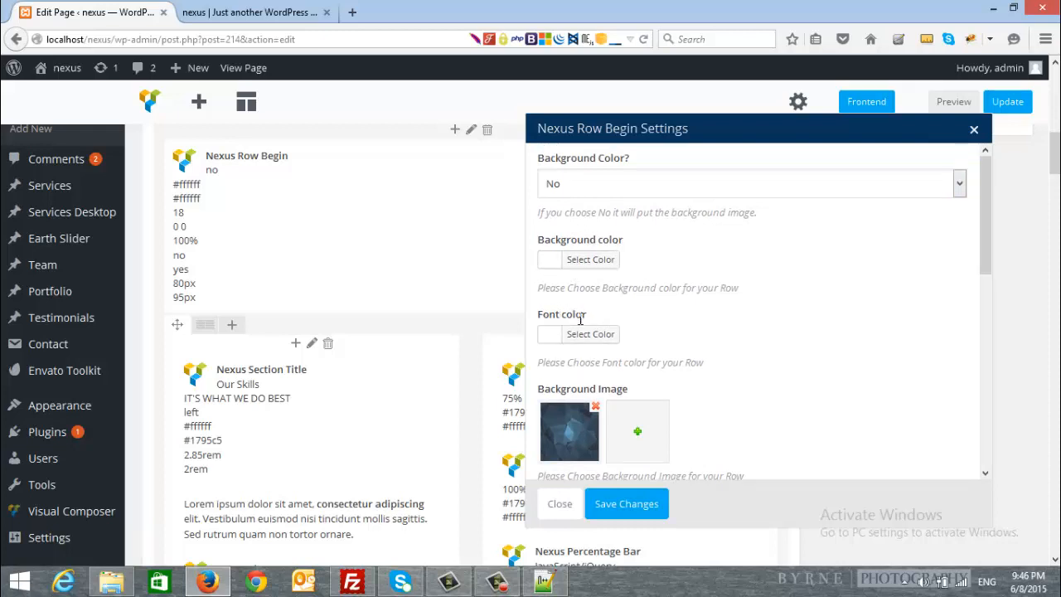
{"action": "scroll", "scroll_direction": "down", "scroll_amount": 3}
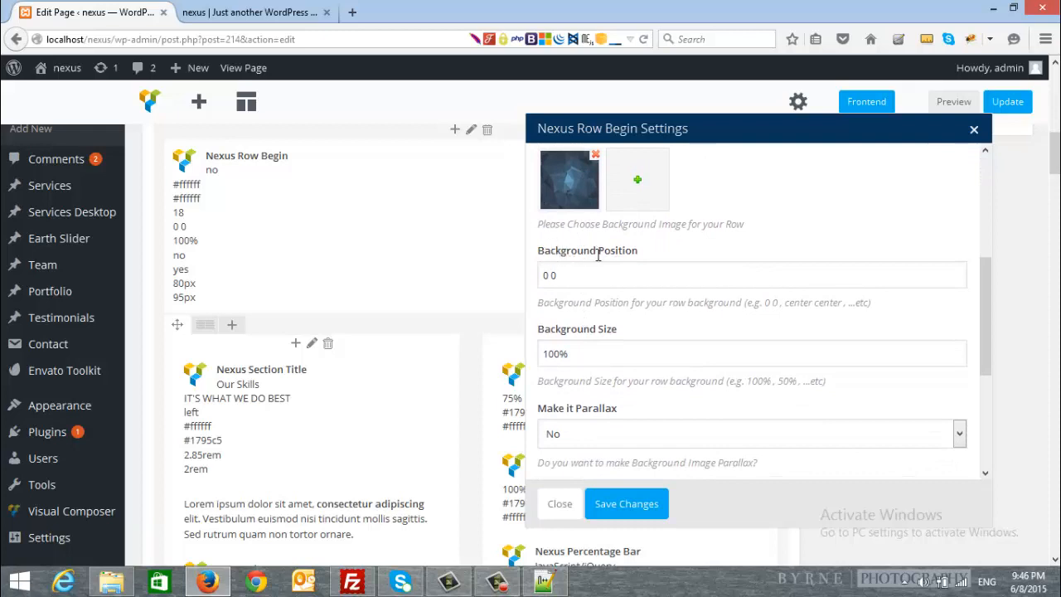
{"action": "scroll", "scroll_direction": "down", "scroll_amount": 3}
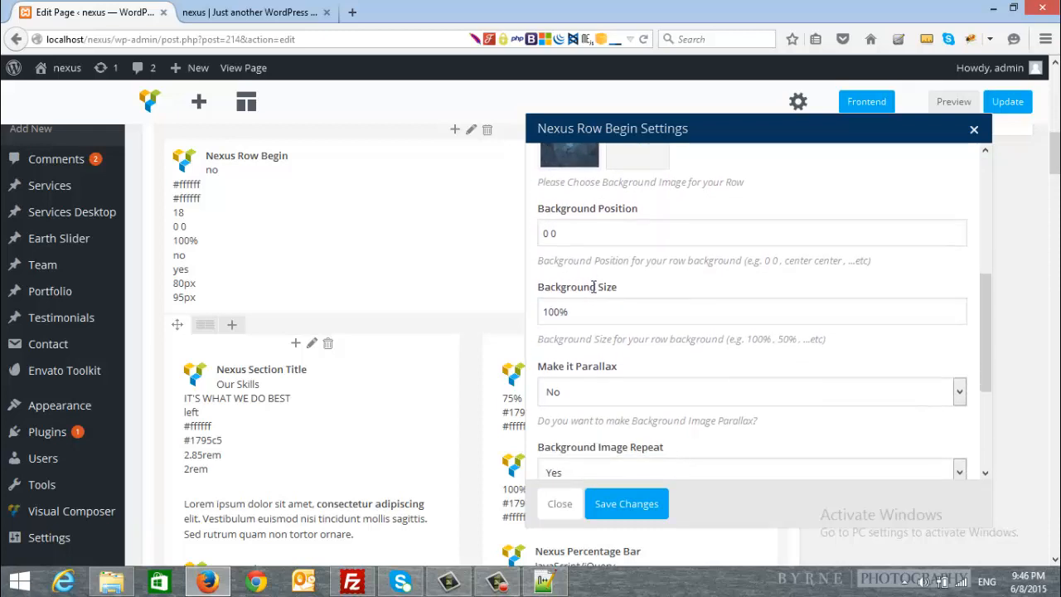
{"action": "scroll", "scroll_direction": "down", "scroll_amount": 3}
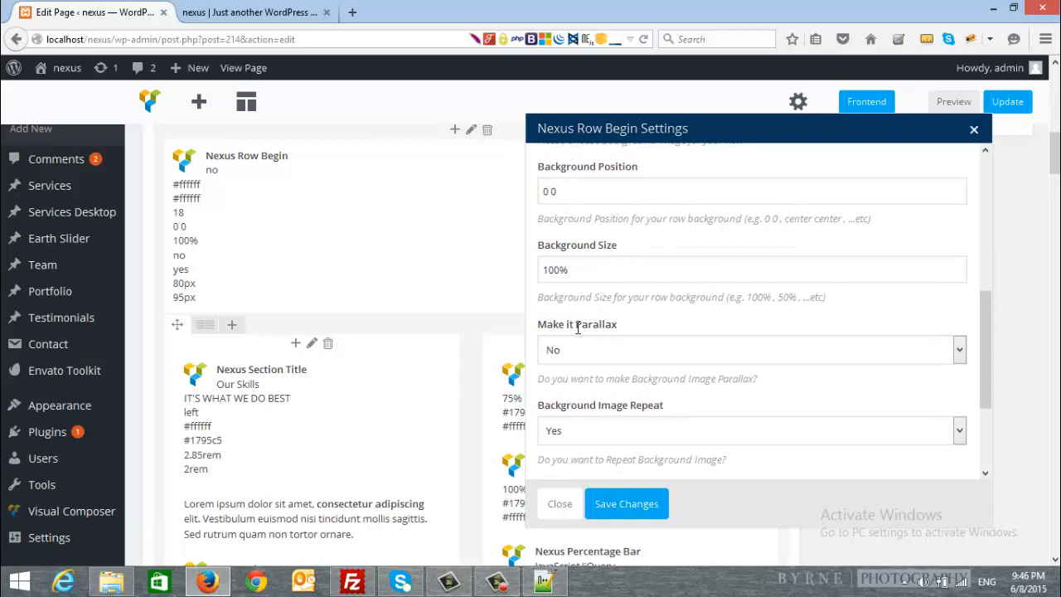
{"action": "scroll", "scroll_direction": "down", "scroll_amount": 3}
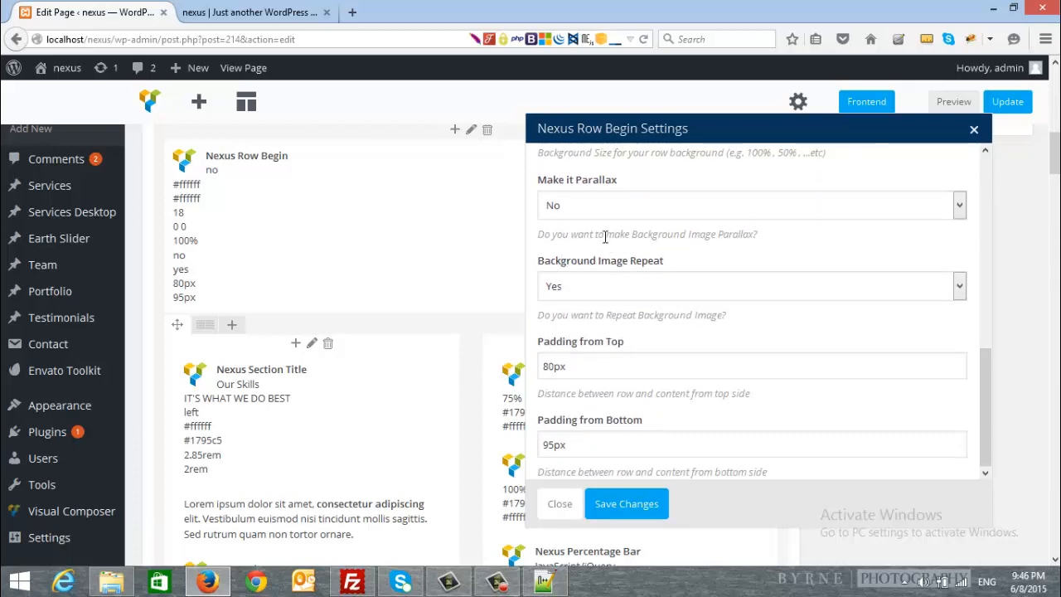
{"action": "scroll", "scroll_direction": "down", "scroll_amount": 3}
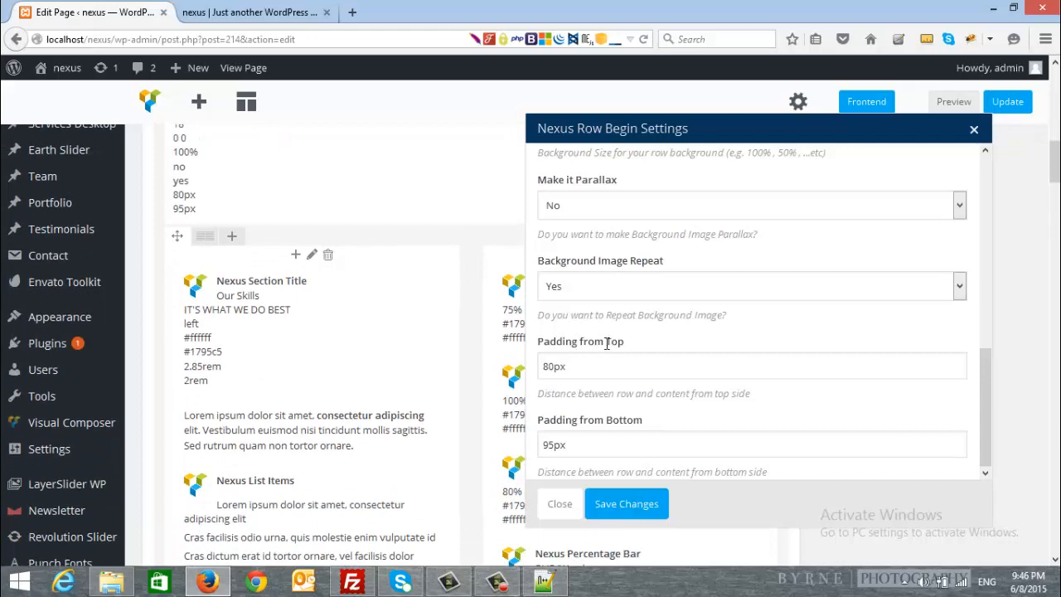
{"action": "mouse_move", "coordinate": [623, 437]}
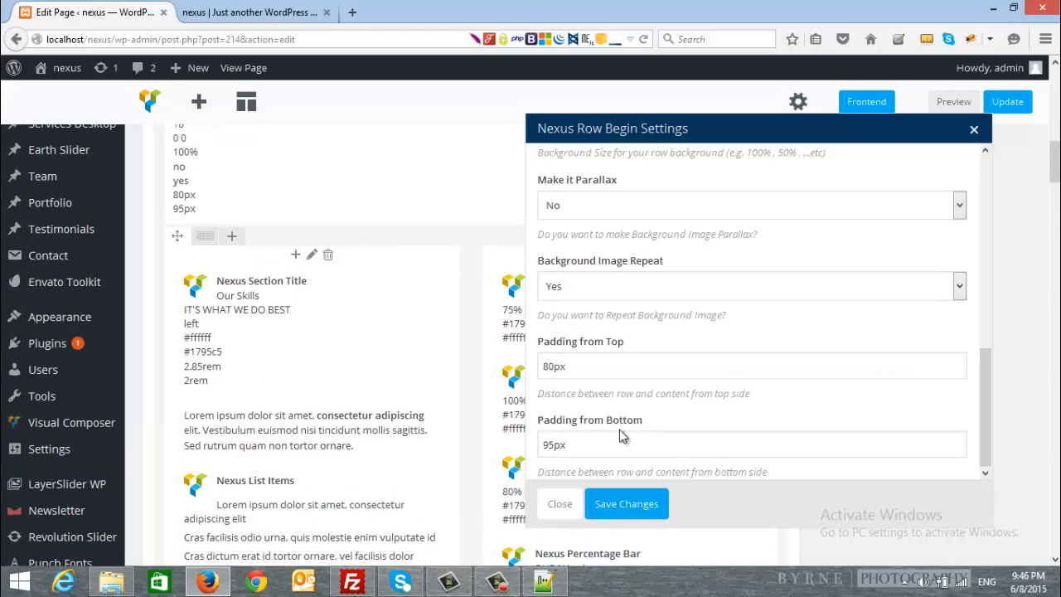
{"action": "left_click", "coordinate": [253, 11]}
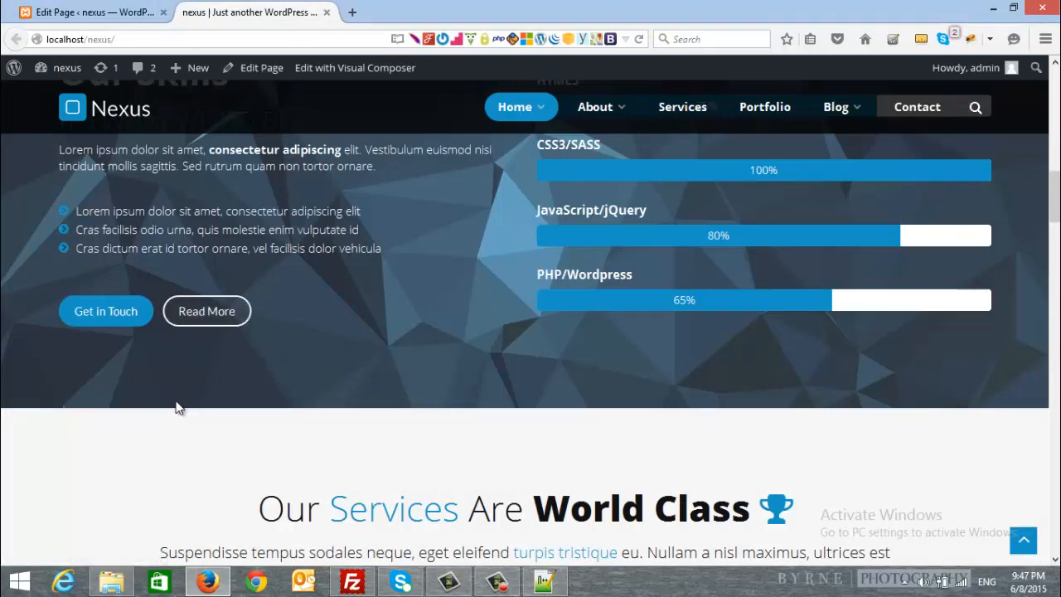
Step: Scroll the live home page to check the section order
{"action": "scroll", "scroll_direction": "up", "scroll_amount": 3}
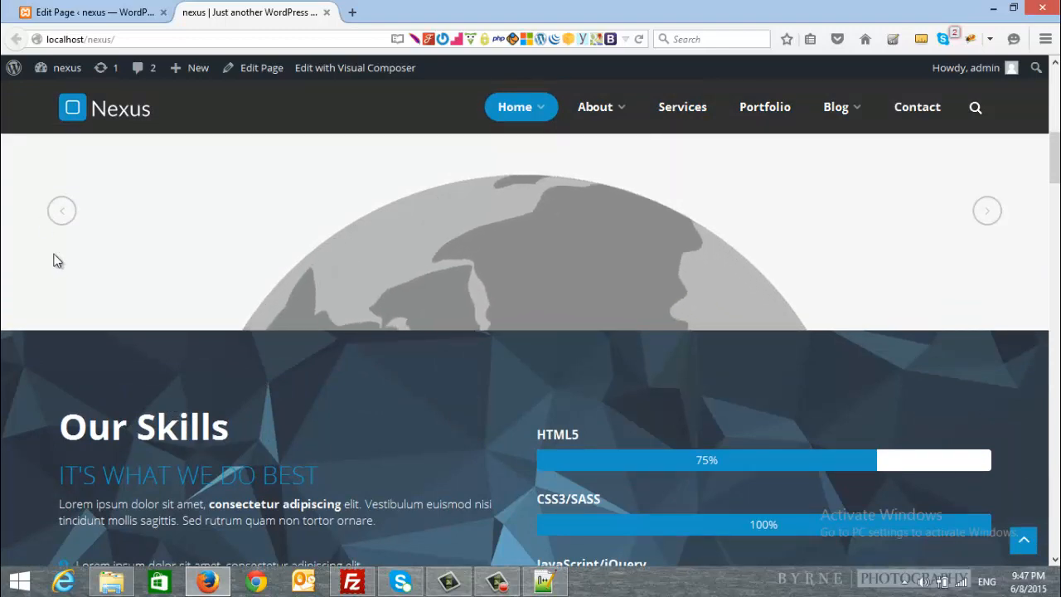
{"action": "scroll", "scroll_direction": "down", "scroll_amount": 3}
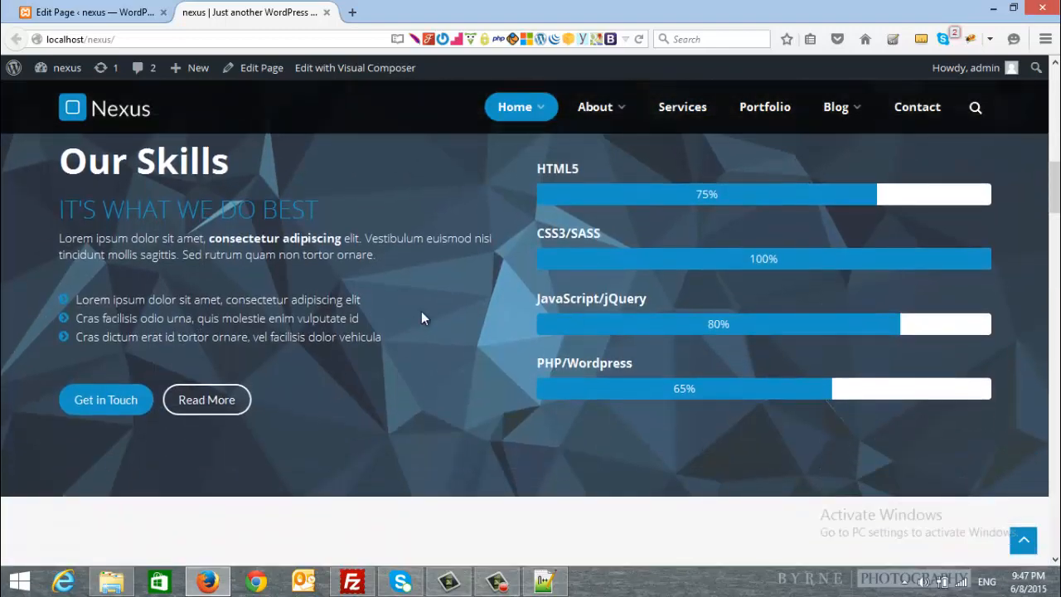
{"action": "scroll", "scroll_direction": "down", "scroll_amount": 3}
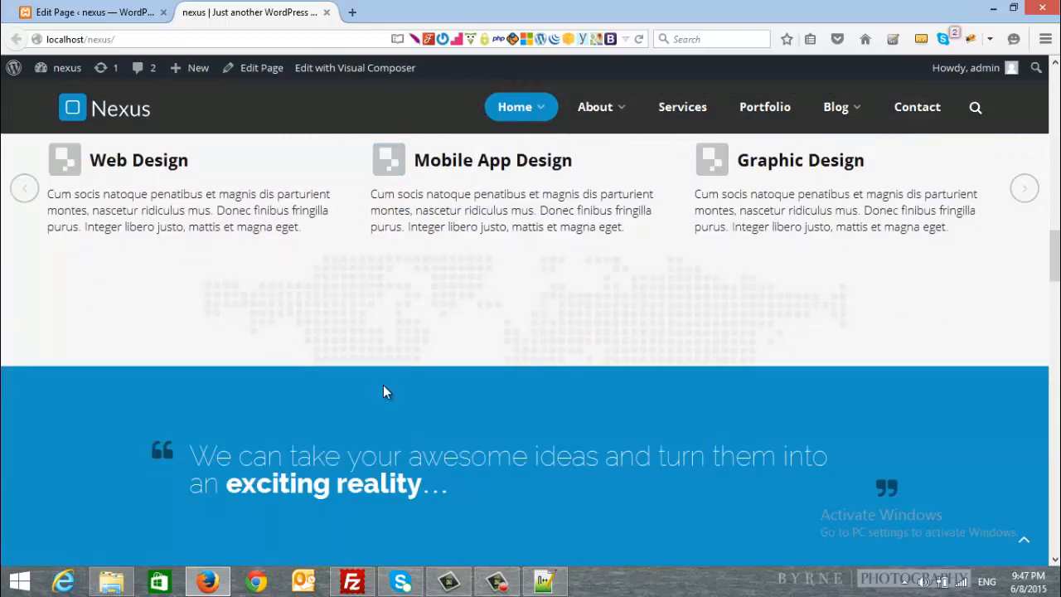
{"action": "scroll", "scroll_direction": "down", "scroll_amount": 3}
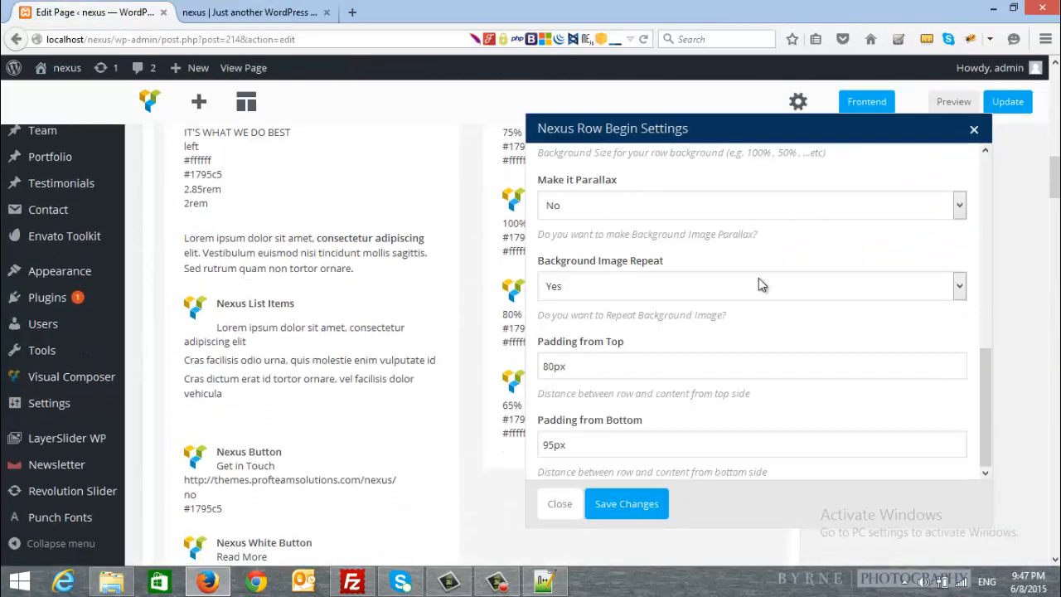
Step: Close the Row Begin Settings unsaved and scroll down to the quote row
{"action": "left_click", "coordinate": [559, 503]}
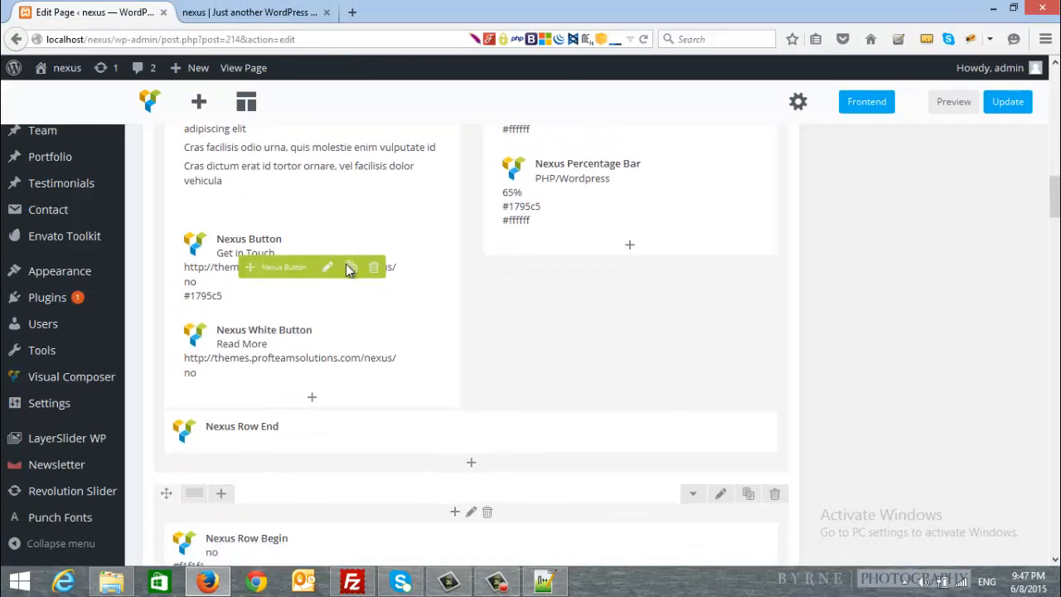
{"action": "scroll", "scroll_direction": "down", "scroll_amount": 3}
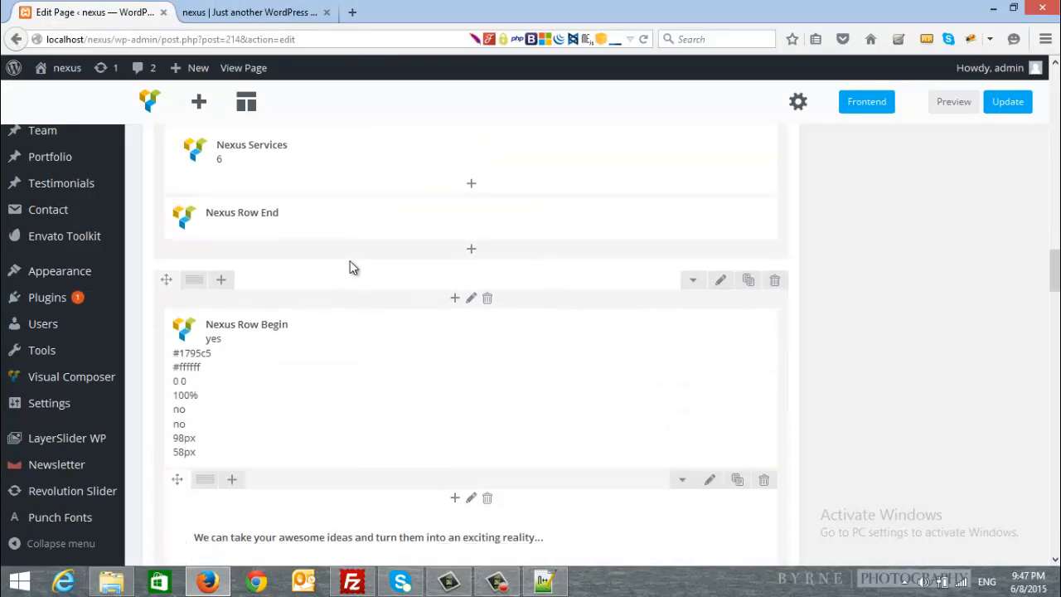
{"action": "scroll", "scroll_direction": "down", "scroll_amount": 3}
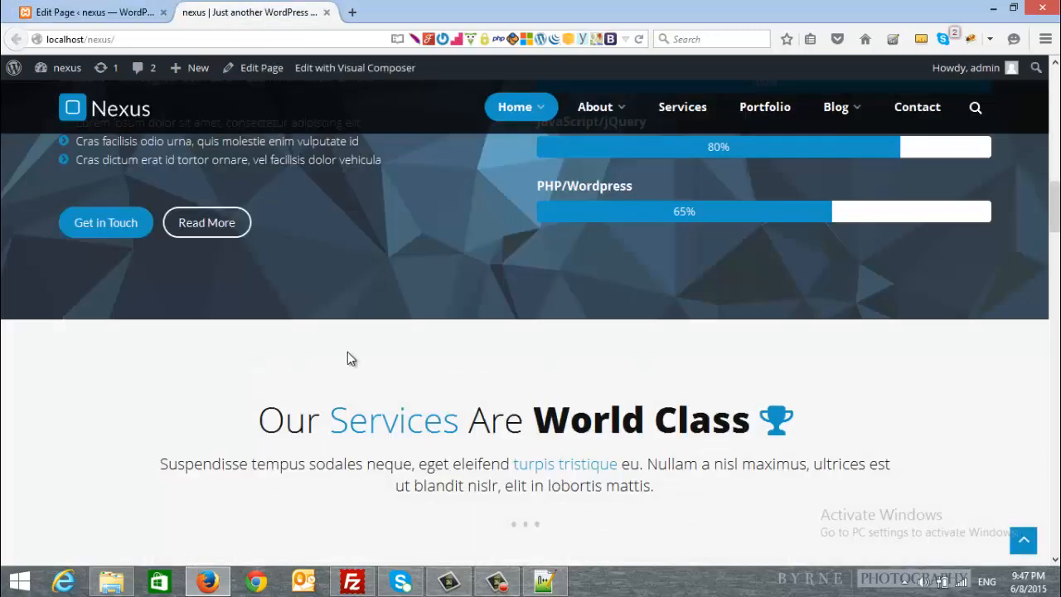
{"action": "scroll", "scroll_direction": "down", "scroll_amount": 3}
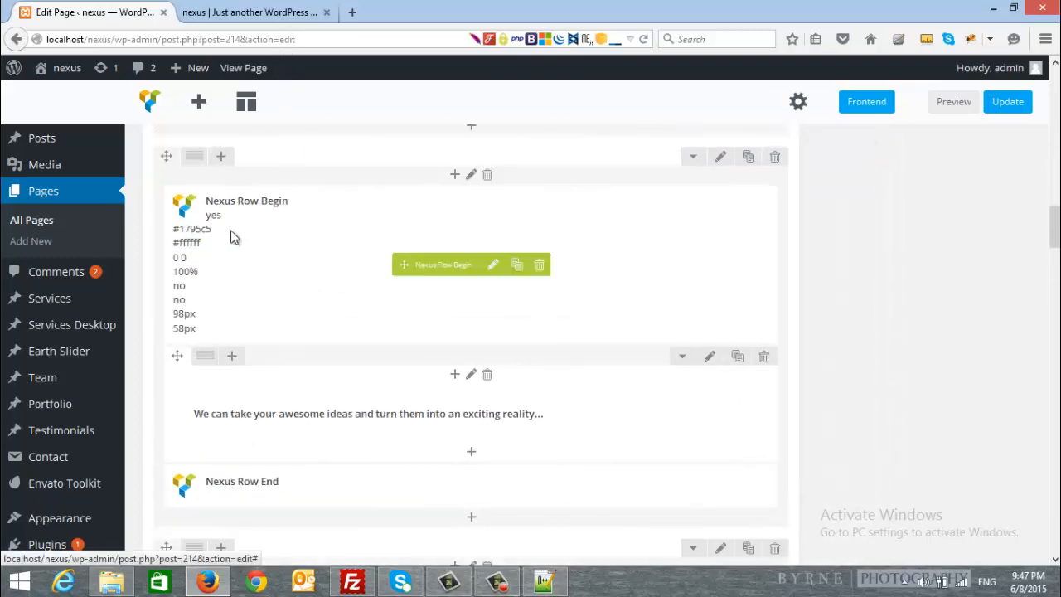
{"action": "scroll", "scroll_direction": "down", "scroll_amount": 3}
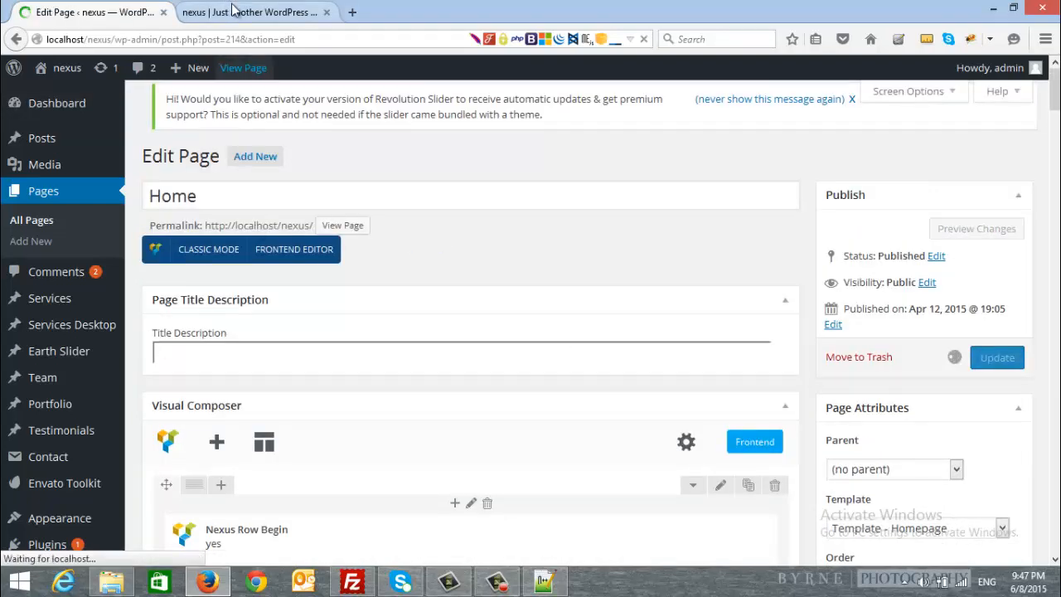
Step: Confirm on the live home page that the blue quote row sits above Our Services
{"action": "left_click", "coordinate": [248, 12]}
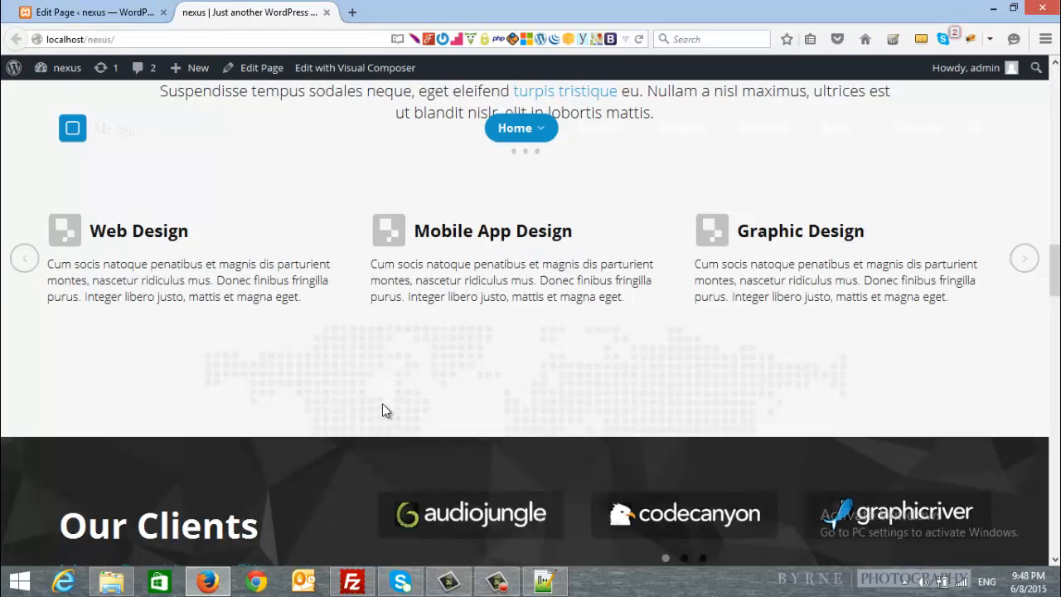
{"action": "scroll", "scroll_direction": "up", "scroll_amount": 3}
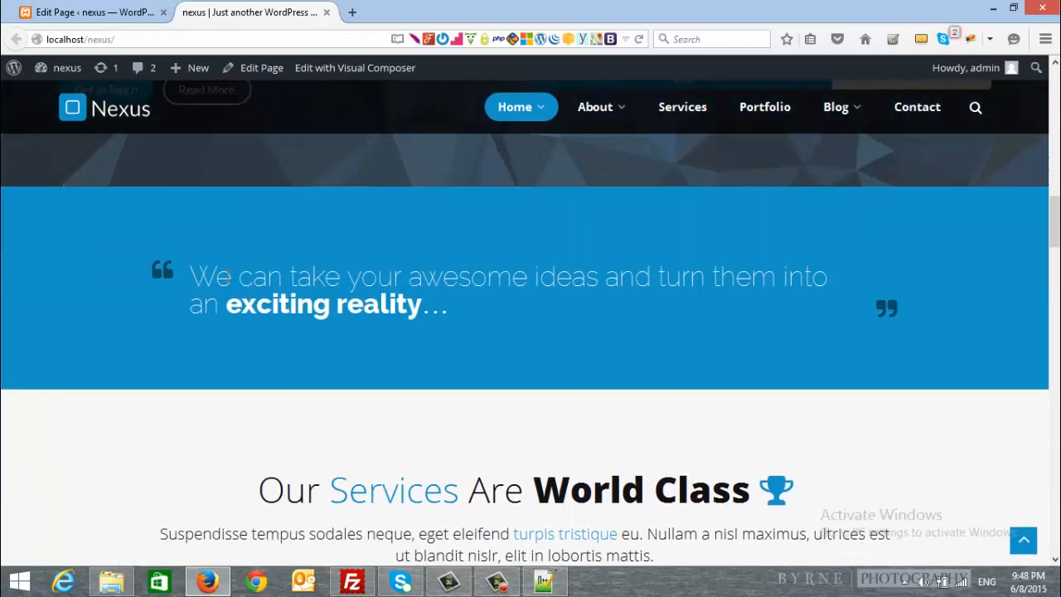
{"action": "scroll", "scroll_direction": "up", "scroll_amount": 3}
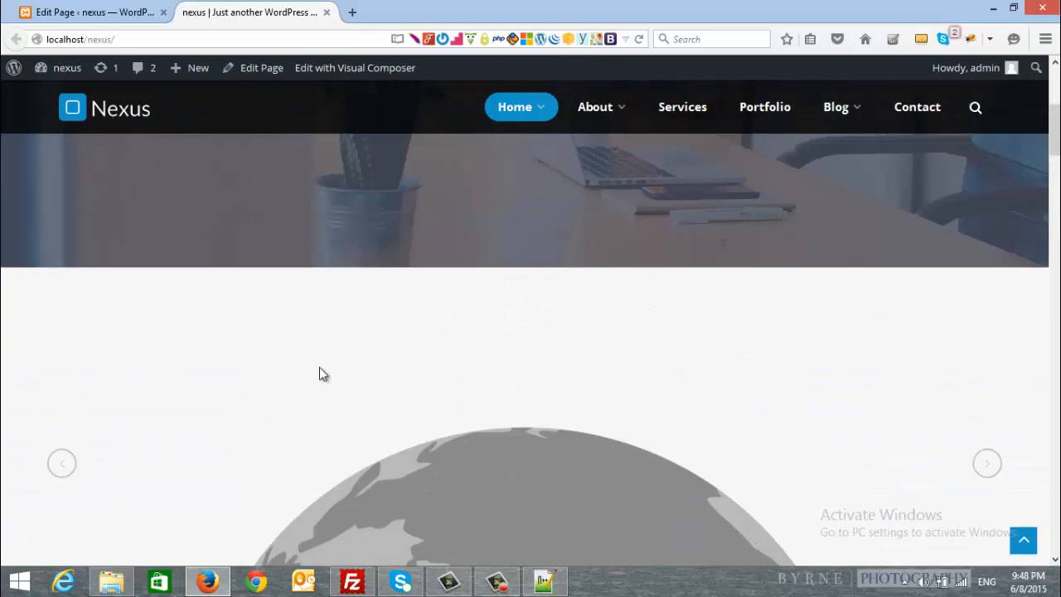
{"action": "scroll", "scroll_direction": "down", "scroll_amount": 3}
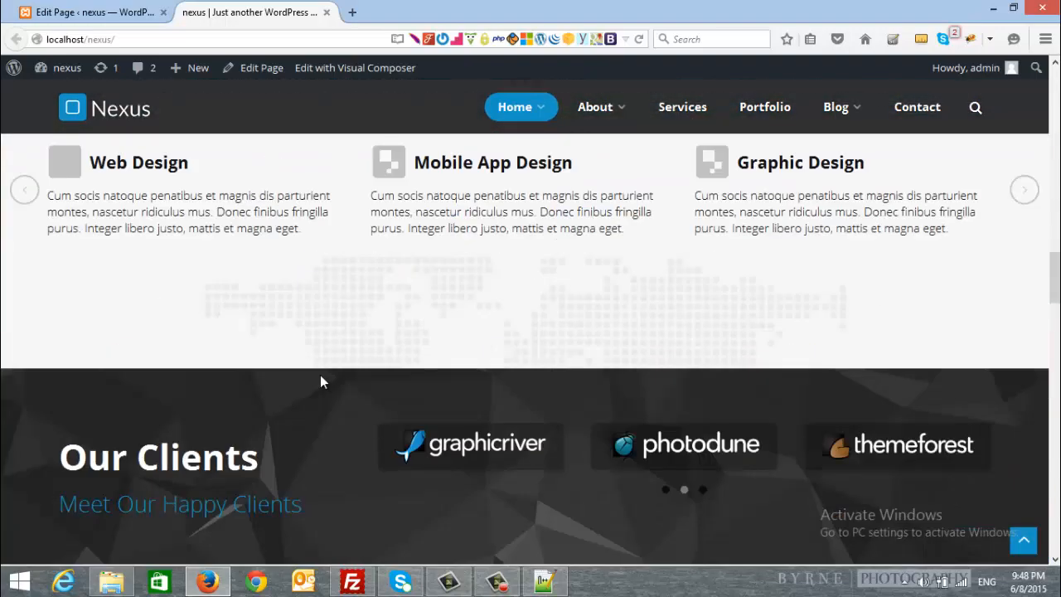
{"action": "scroll", "scroll_direction": "down", "scroll_amount": 3}
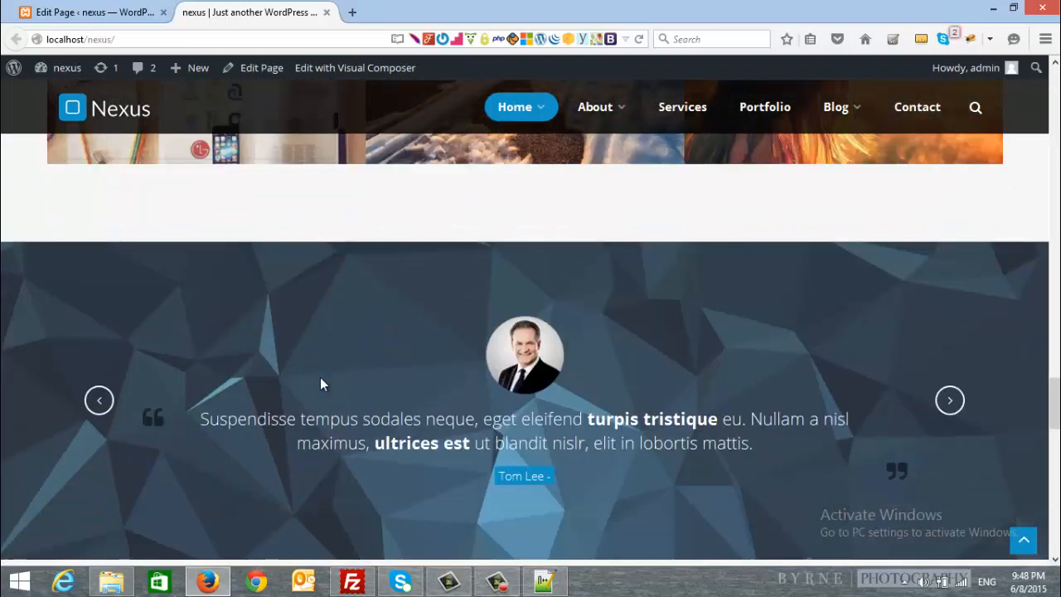
{"action": "scroll", "scroll_direction": "down", "scroll_amount": 3}
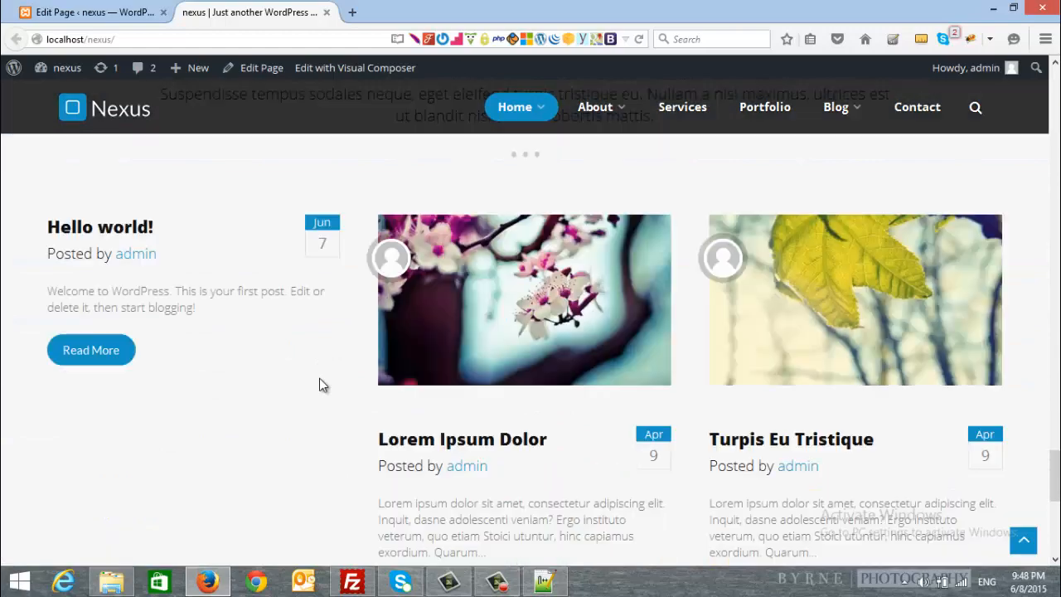
{"action": "scroll", "scroll_direction": "down", "scroll_amount": 3}
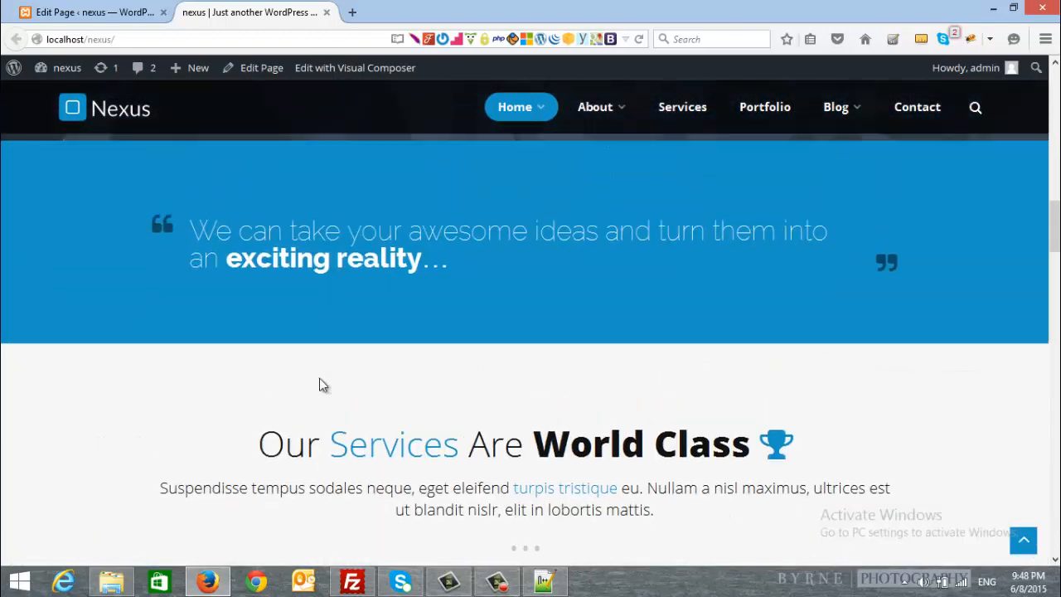
{"action": "scroll", "scroll_direction": "down", "scroll_amount": 3}
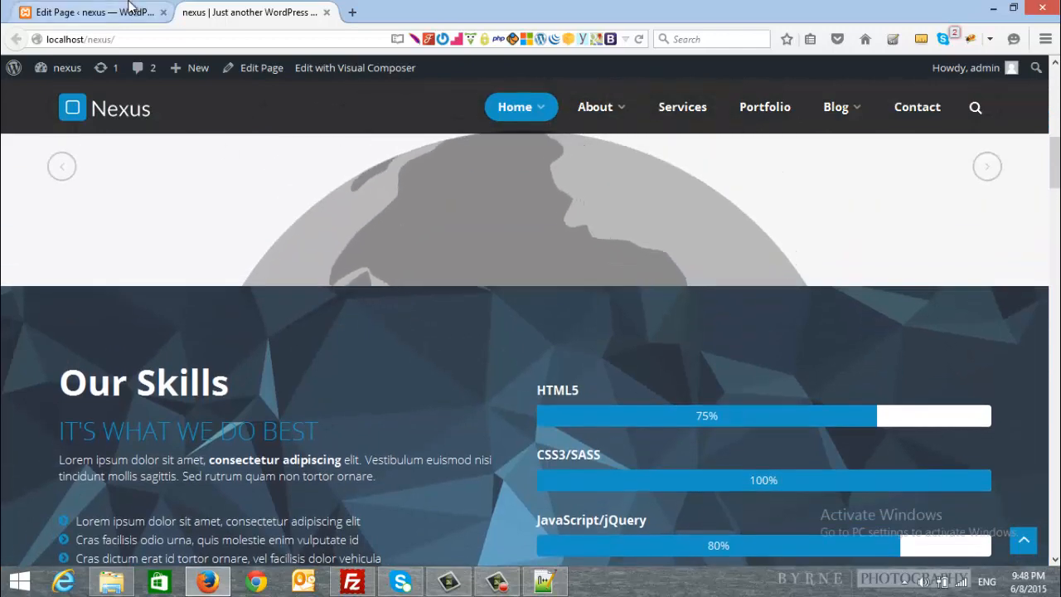